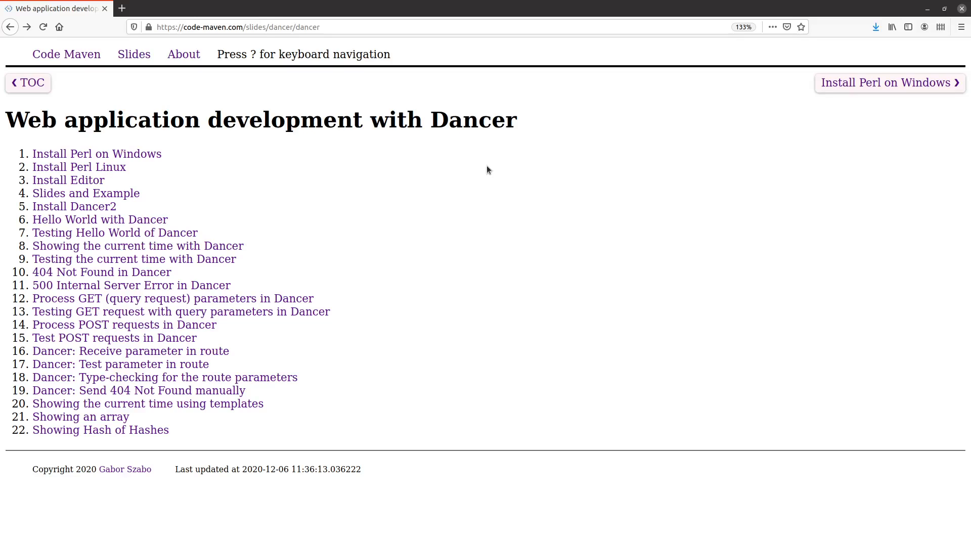
{"action": "mouse_move", "coordinate": [441, 281]}
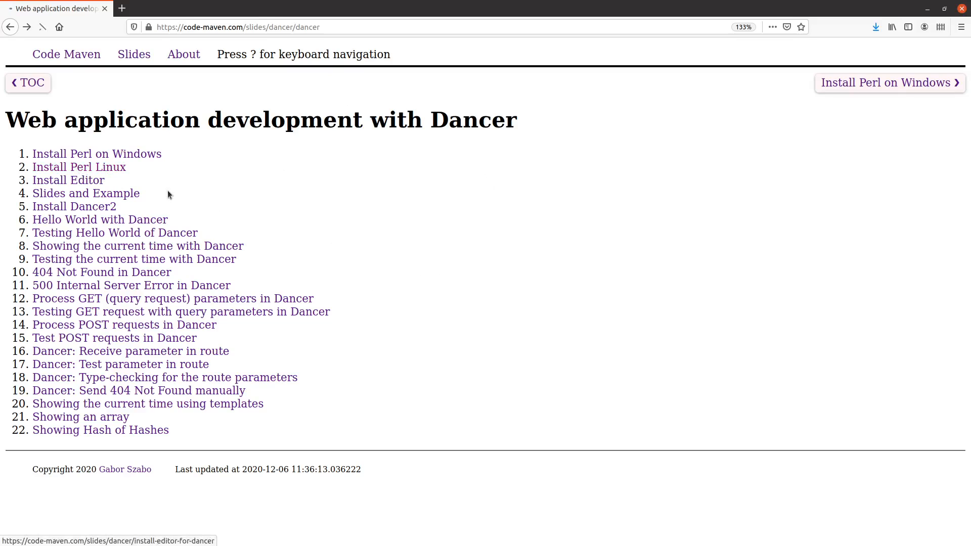
- Jump from the Dancer course contents to the Install Perl Linux slide
{"action": "left_click", "coordinate": [79, 167]}
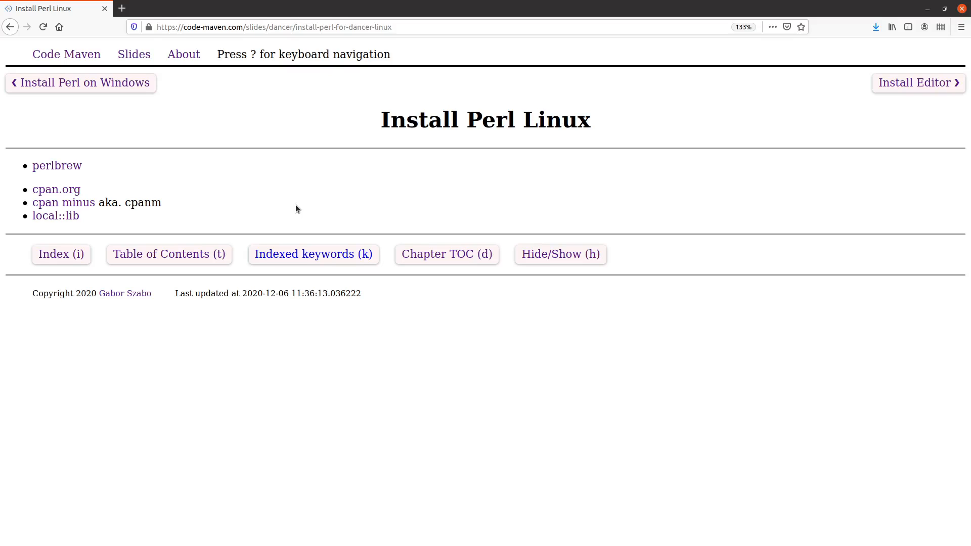
{"action": "mouse_move", "coordinate": [338, 132]}
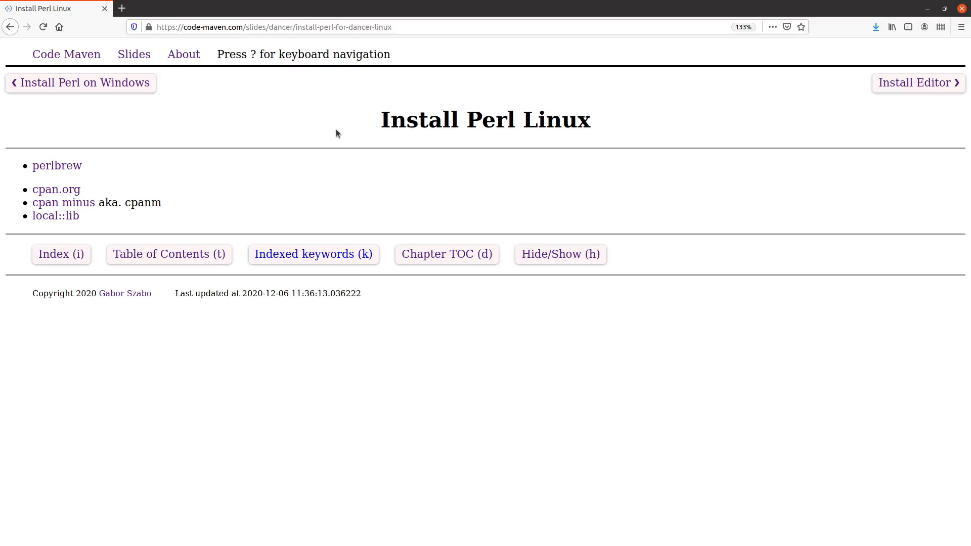
- Open the perlbrew link in a new tab to see its quick-install commands
{"action": "right_click", "coordinate": [57, 165]}
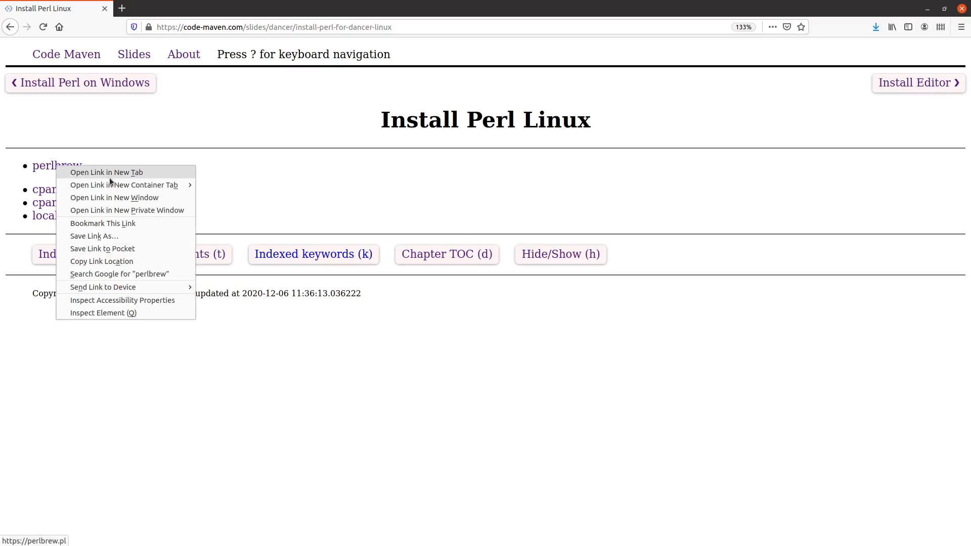
{"action": "left_click", "coordinate": [105, 171]}
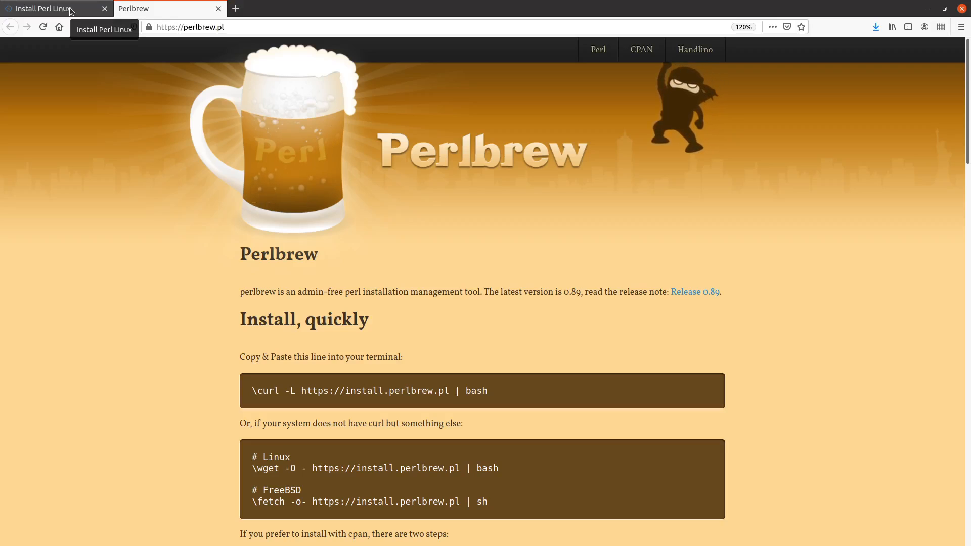
- From the Install Perl Linux slide, open cpan.org in a new tab showing the CPAN homepage
{"action": "left_click", "coordinate": [43, 8]}
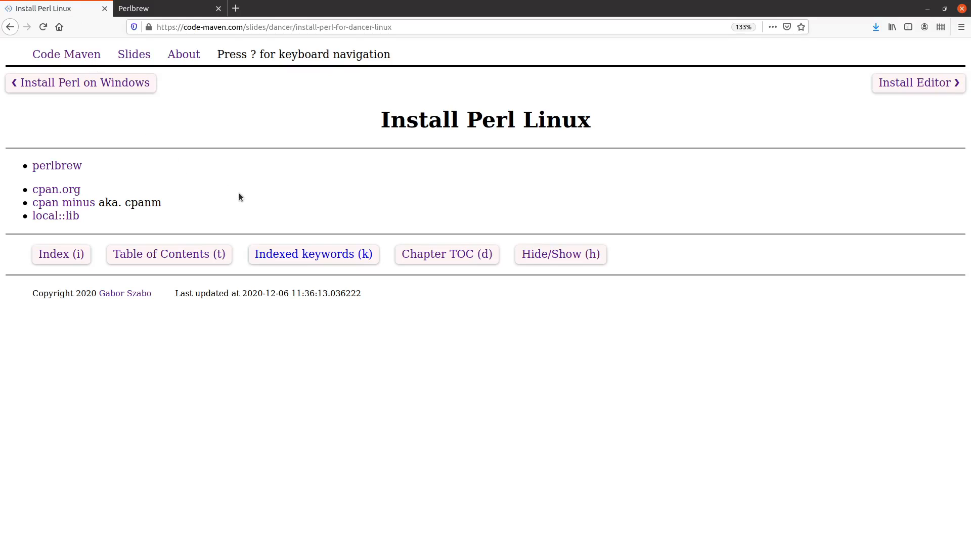
{"action": "mouse_move", "coordinate": [232, 195]}
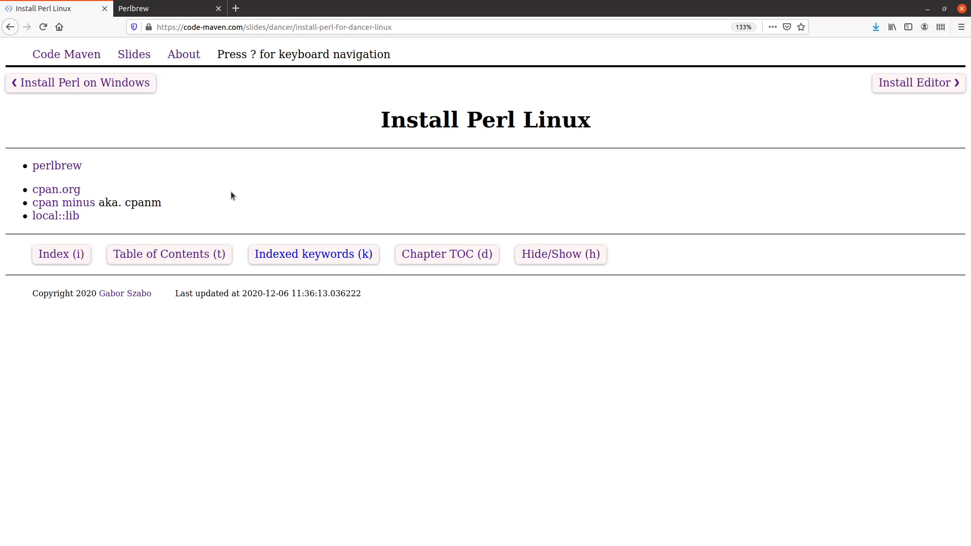
{"action": "mouse_move", "coordinate": [193, 179]}
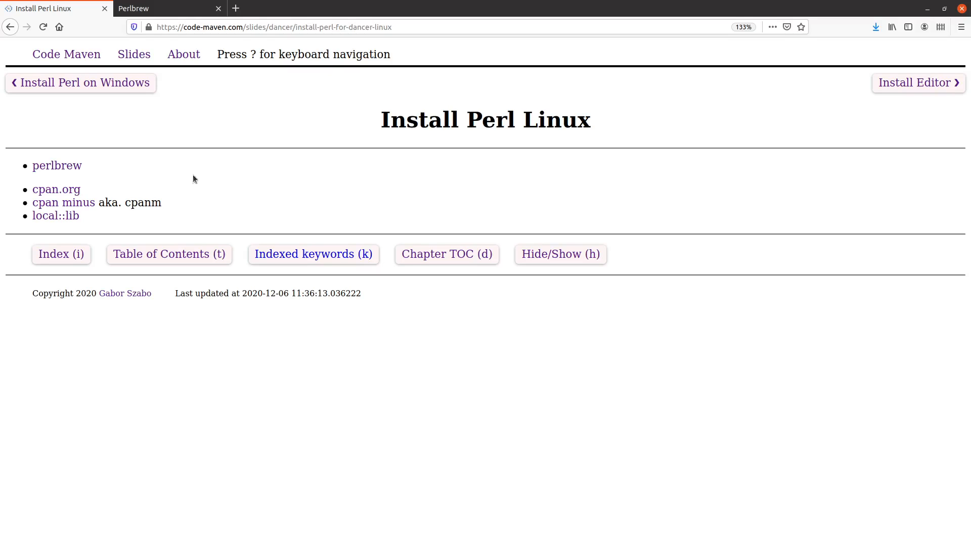
{"action": "mouse_move", "coordinate": [86, 172]}
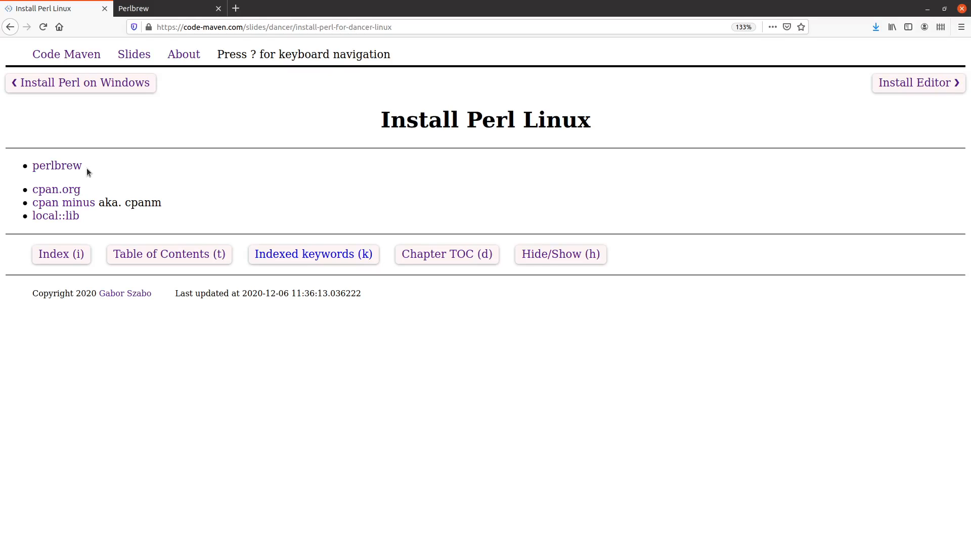
{"action": "mouse_move", "coordinate": [83, 190]}
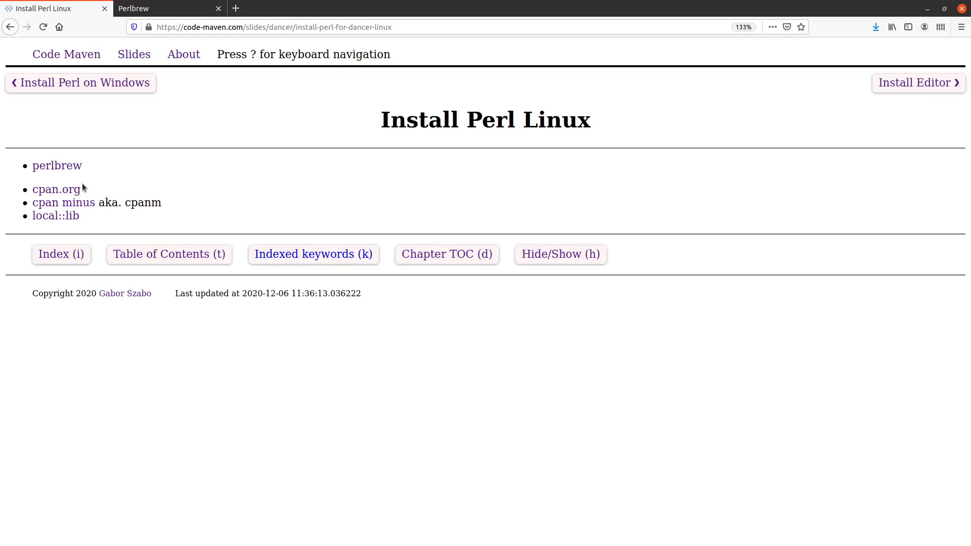
{"action": "mouse_move", "coordinate": [56, 188]}
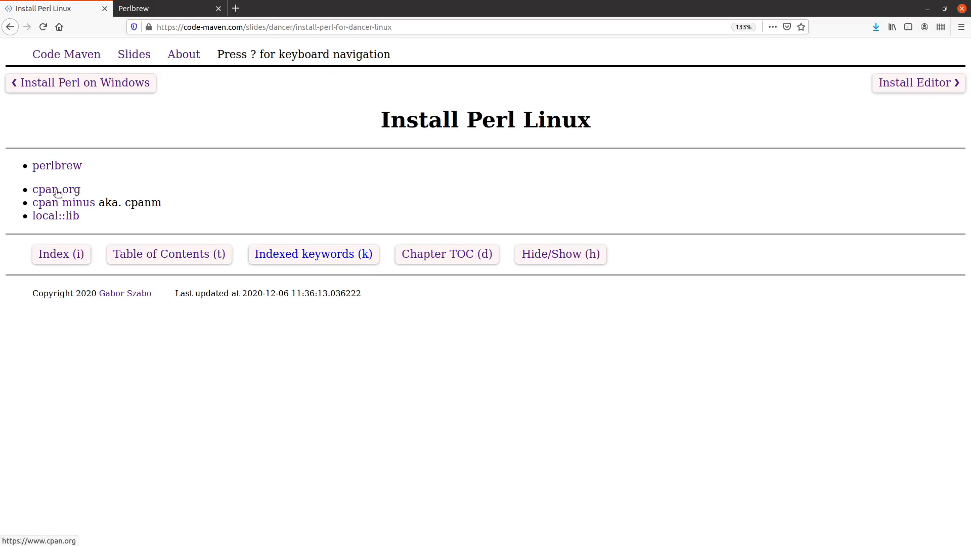
{"action": "right_click", "coordinate": [56, 190]}
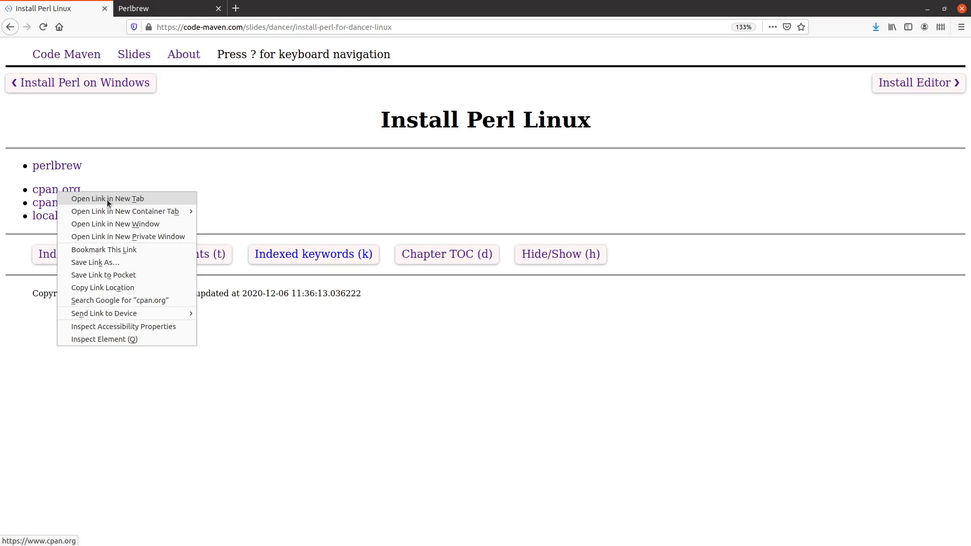
{"action": "left_click", "coordinate": [107, 199]}
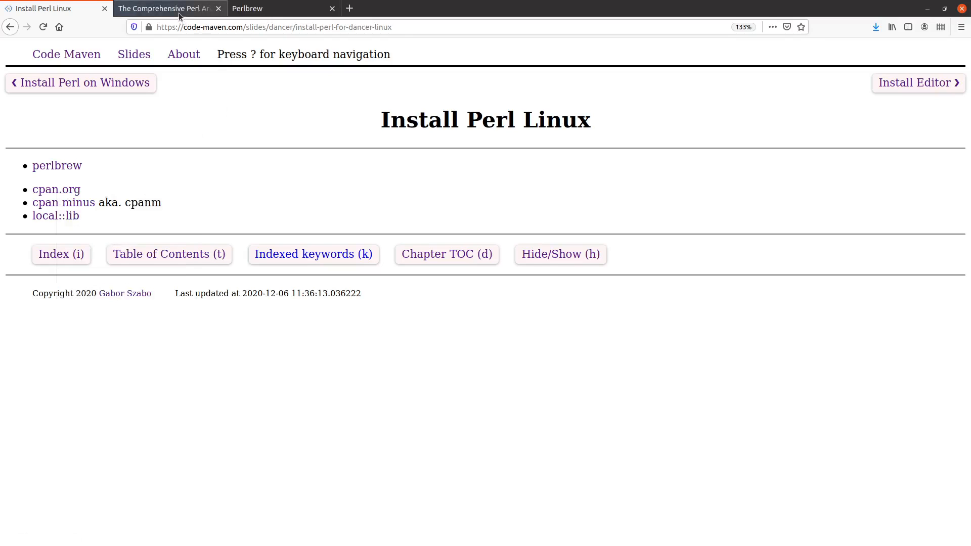
{"action": "left_click", "coordinate": [56, 190]}
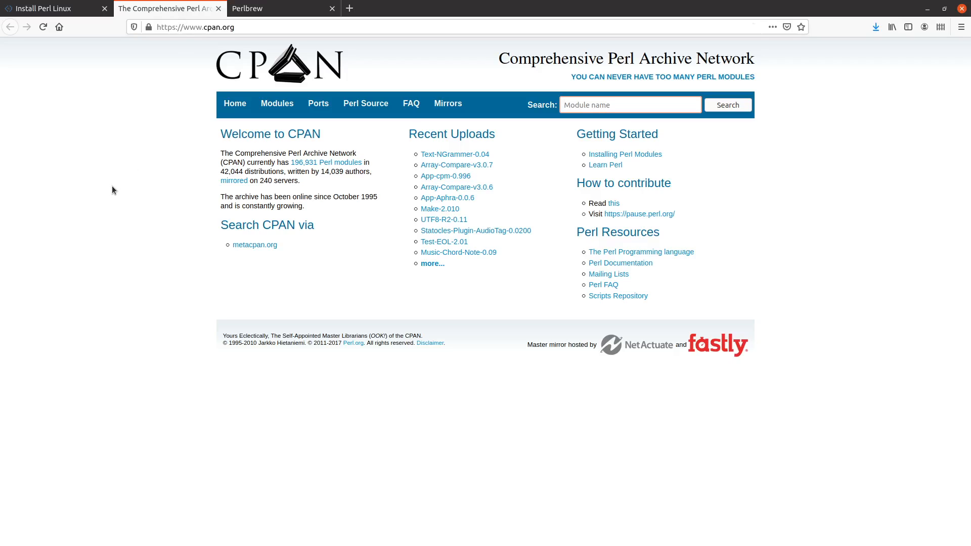
{"action": "mouse_move", "coordinate": [50, 248]}
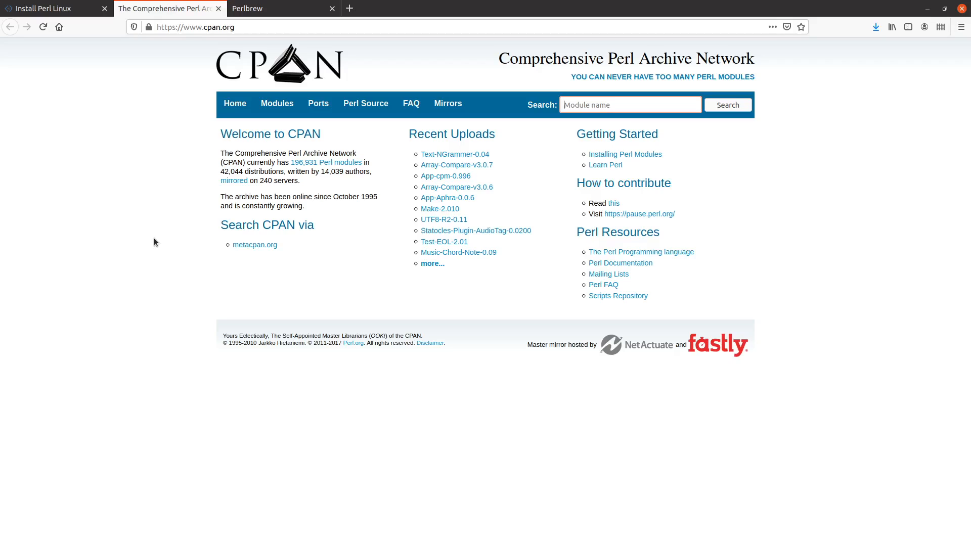
{"action": "mouse_move", "coordinate": [184, 181]}
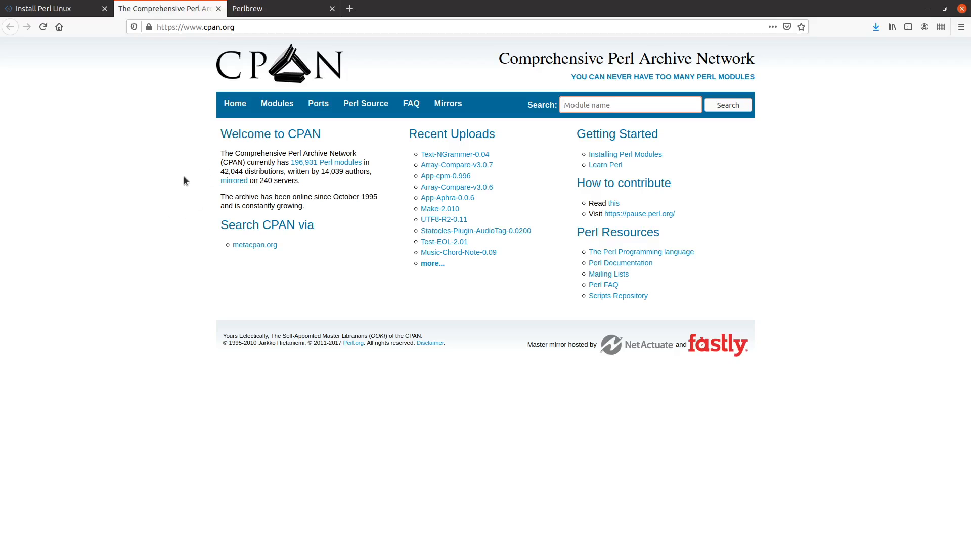
{"action": "mouse_move", "coordinate": [365, 104]}
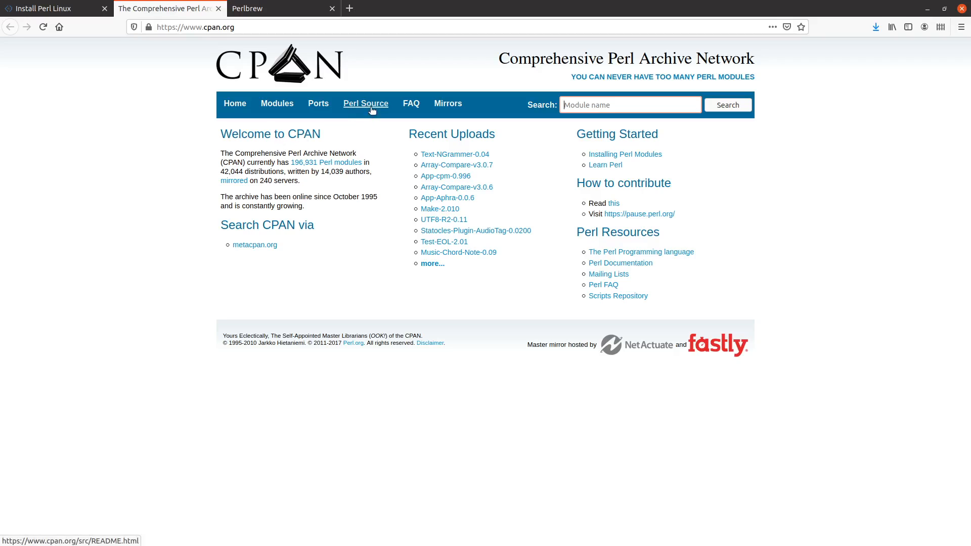
- Open CPAN's Perl Source page with its install-from-source steps
{"action": "left_click", "coordinate": [365, 104]}
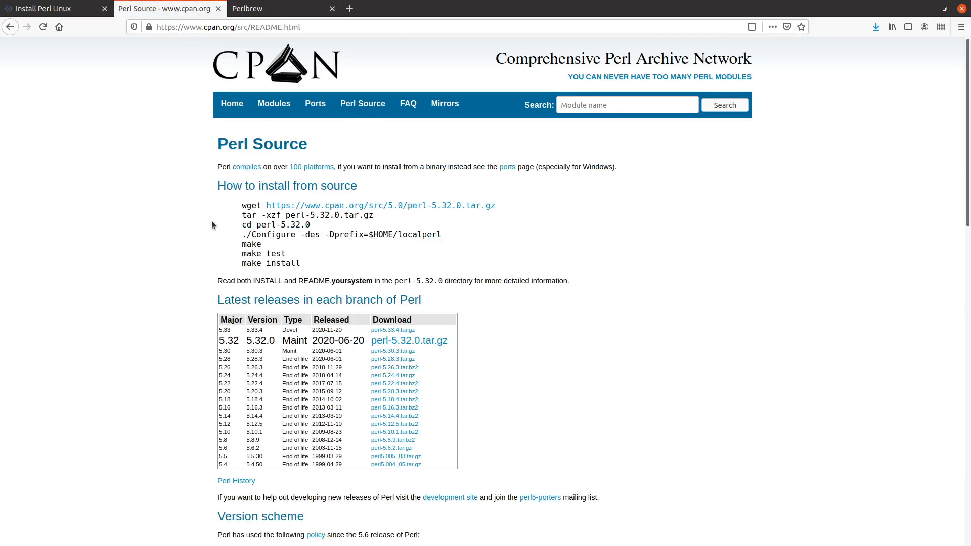
{"action": "mouse_move", "coordinate": [241, 254]}
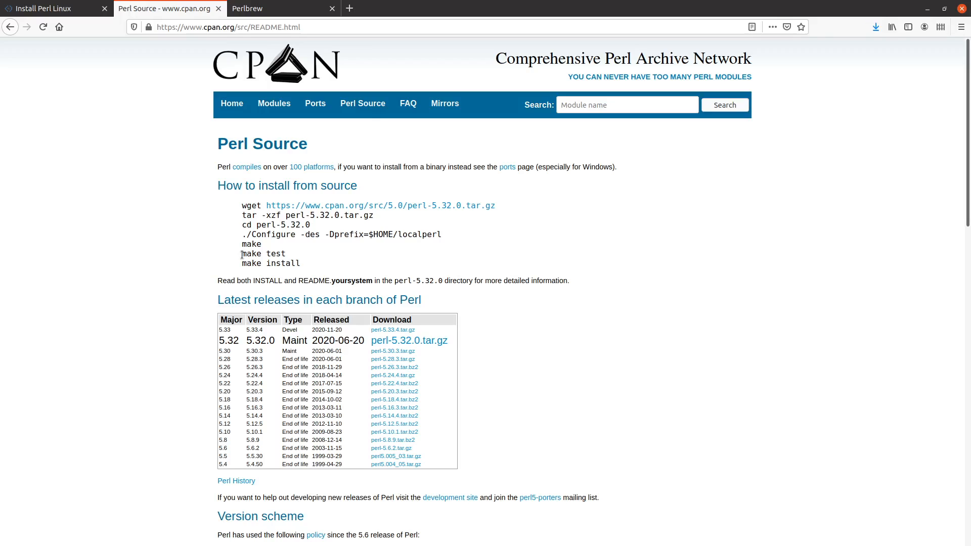
{"action": "mouse_move", "coordinate": [224, 230]}
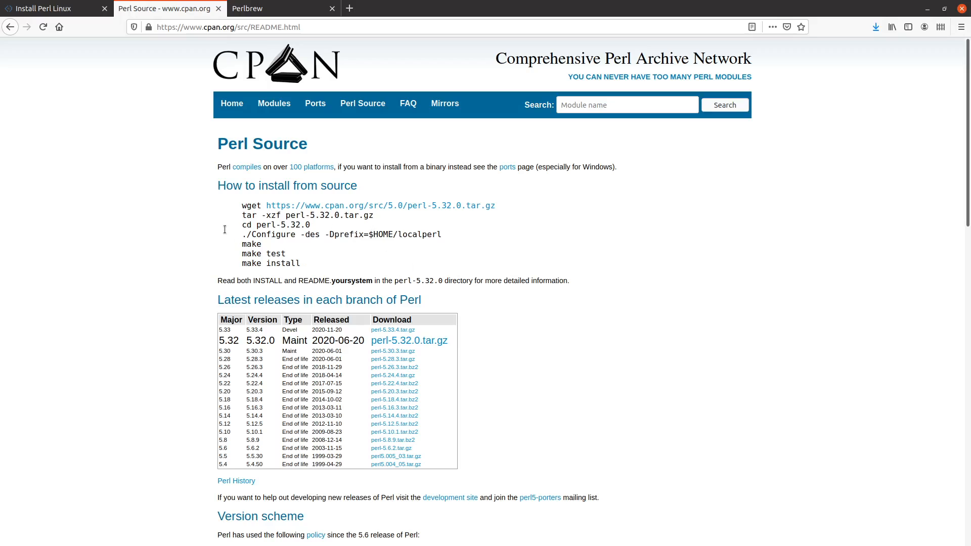
{"action": "mouse_move", "coordinate": [304, 268]}
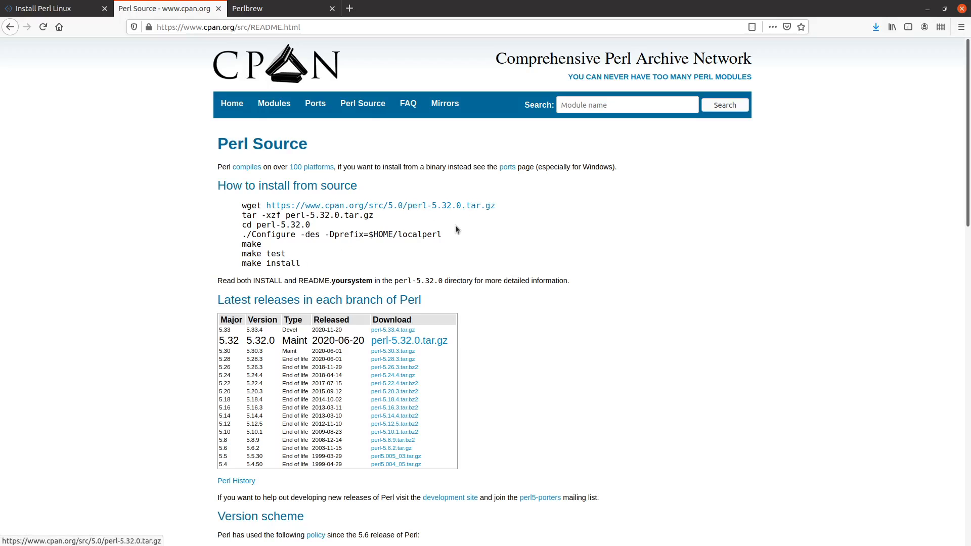
{"action": "mouse_move", "coordinate": [314, 260]}
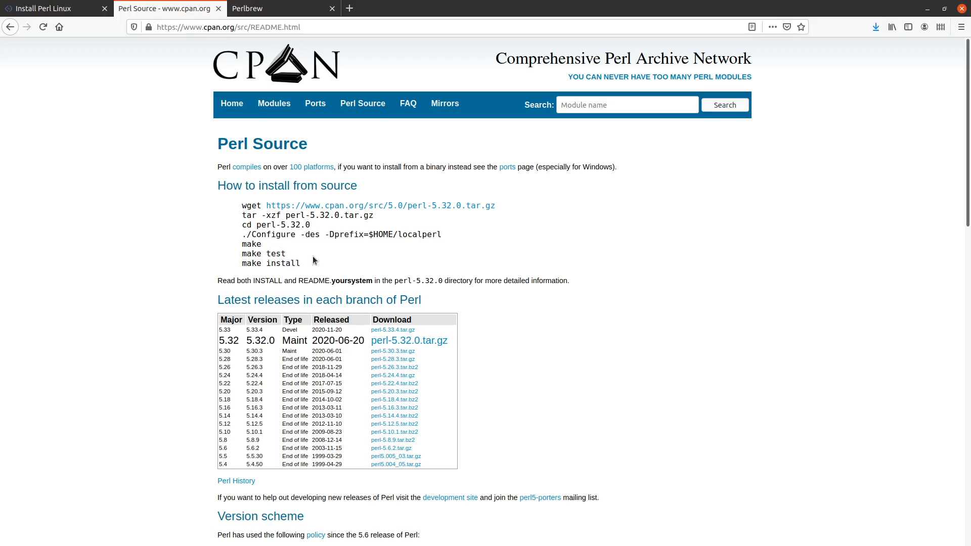
{"action": "mouse_move", "coordinate": [278, 234]}
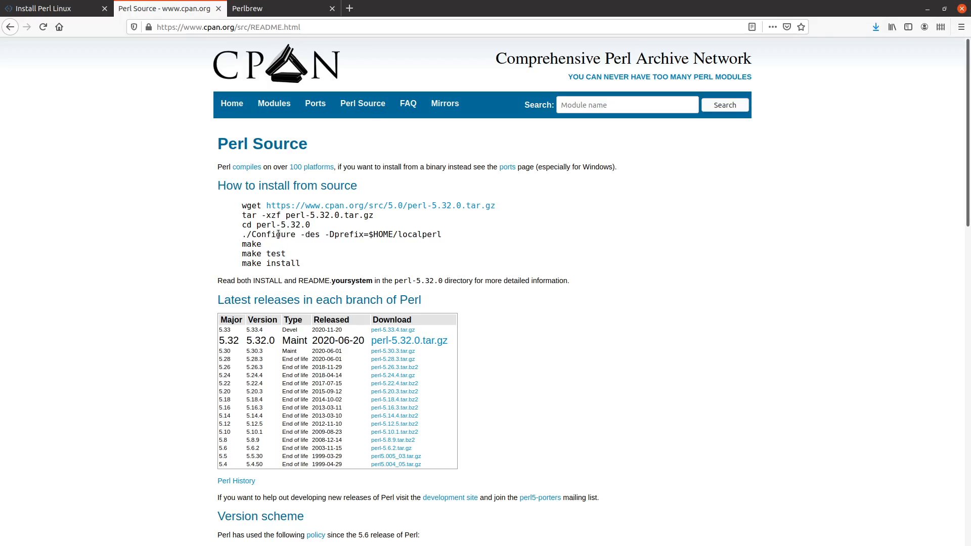
{"action": "mouse_move", "coordinate": [485, 212]}
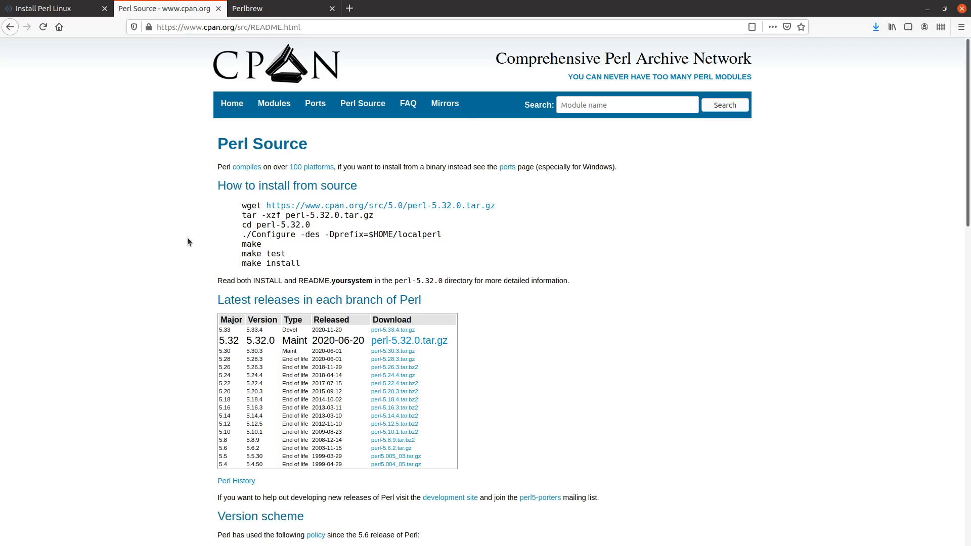
{"action": "mouse_move", "coordinate": [454, 221]}
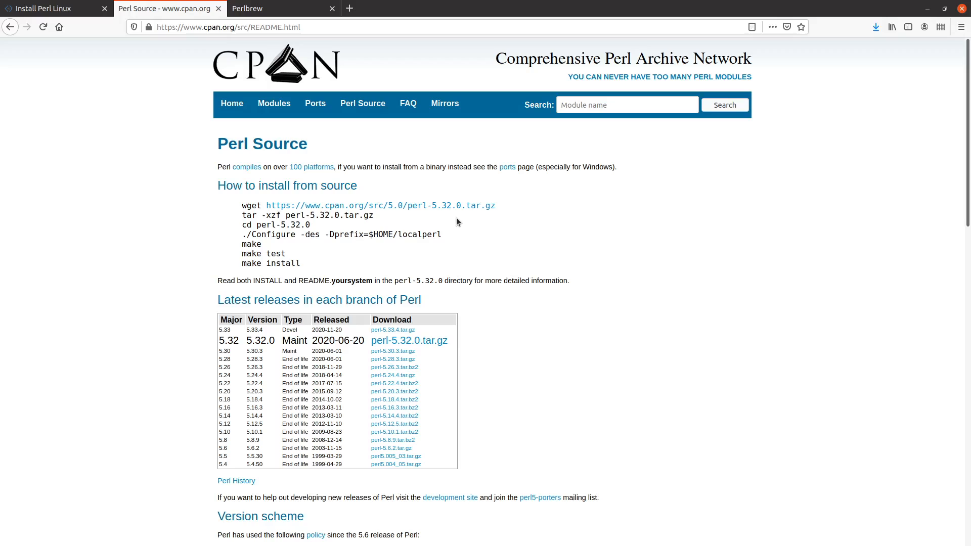
{"action": "mouse_move", "coordinate": [451, 227]}
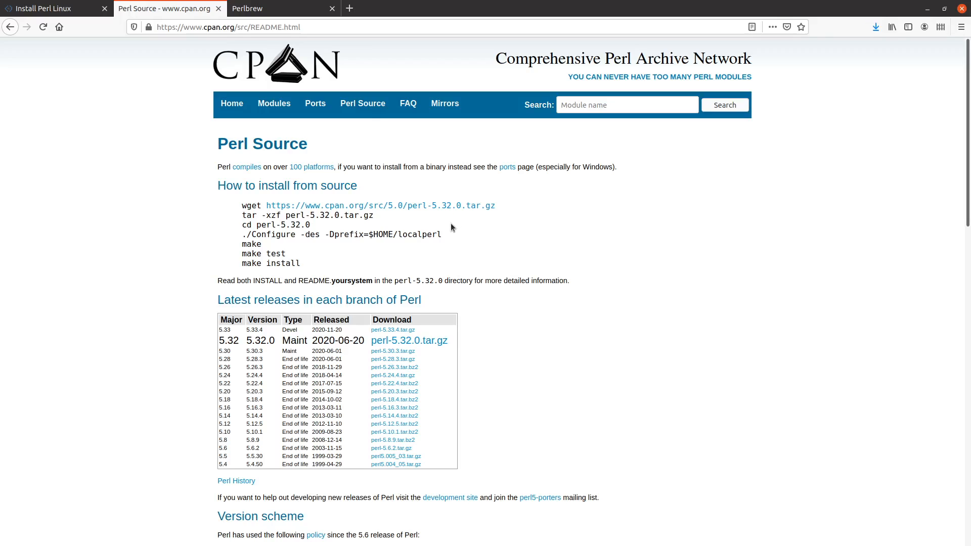
{"action": "mouse_move", "coordinate": [234, 333]}
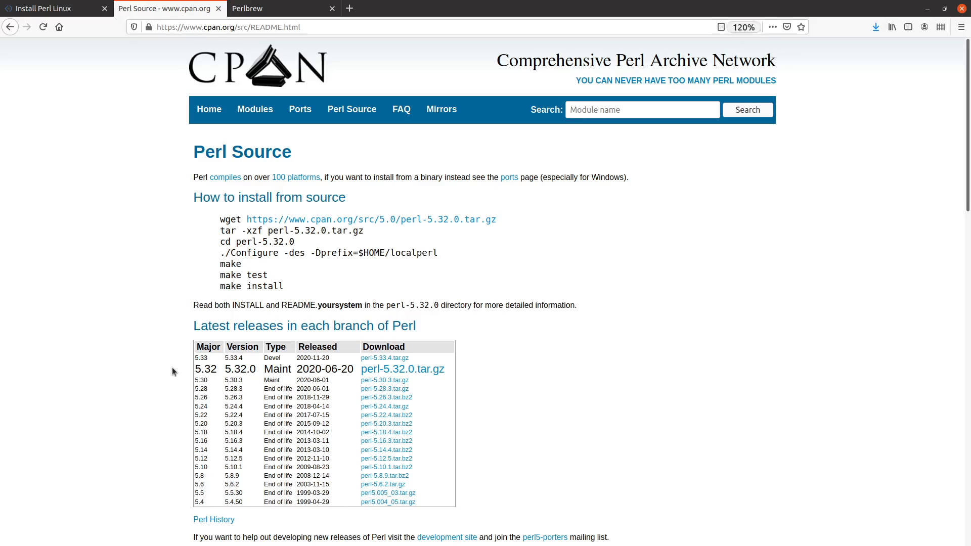
{"action": "scroll", "scroll_direction": "down", "scroll_amount": 3}
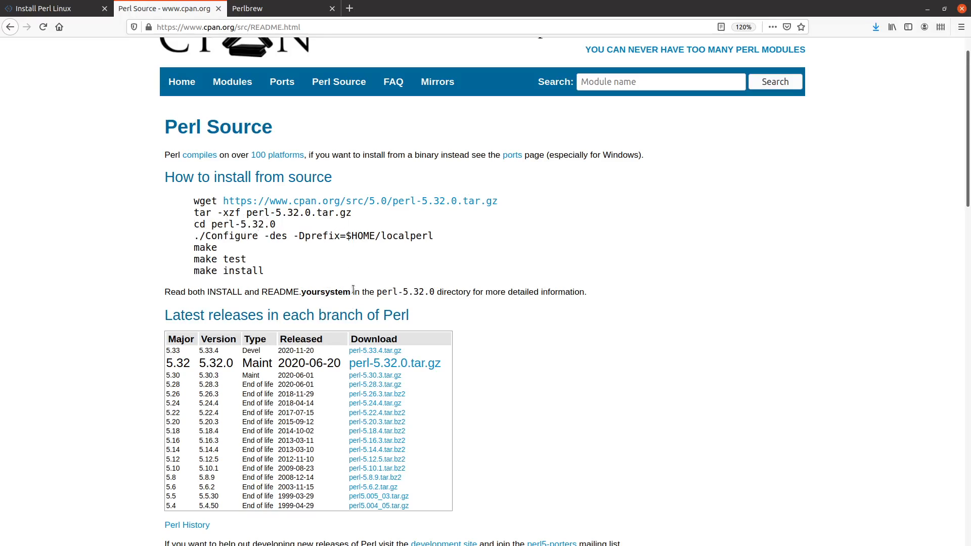
{"action": "mouse_move", "coordinate": [272, 258]}
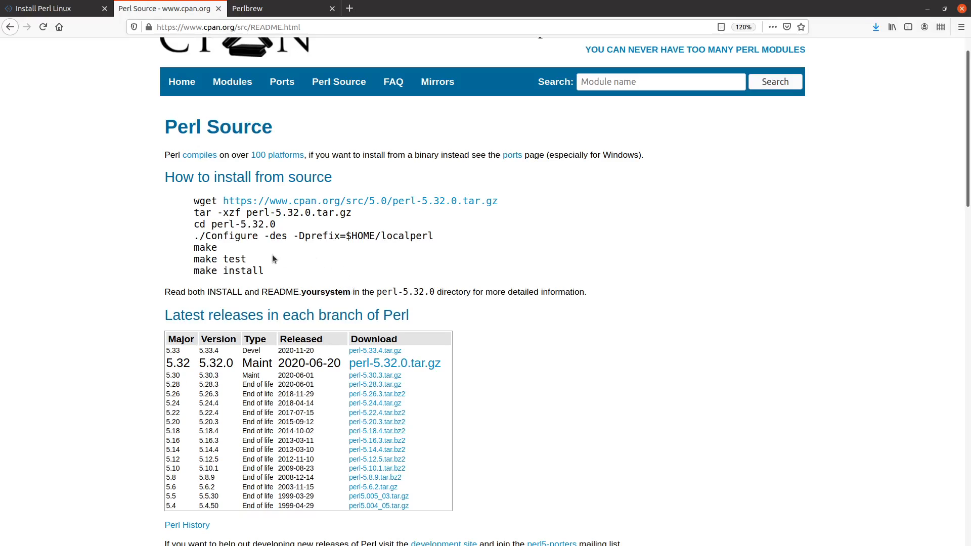
{"action": "mouse_move", "coordinate": [193, 236]}
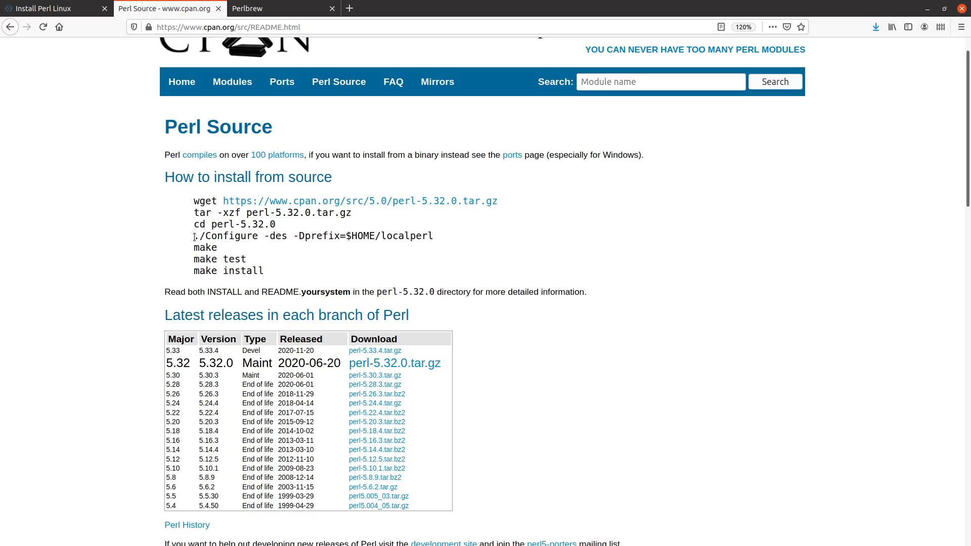
{"action": "mouse_move", "coordinate": [267, 236]}
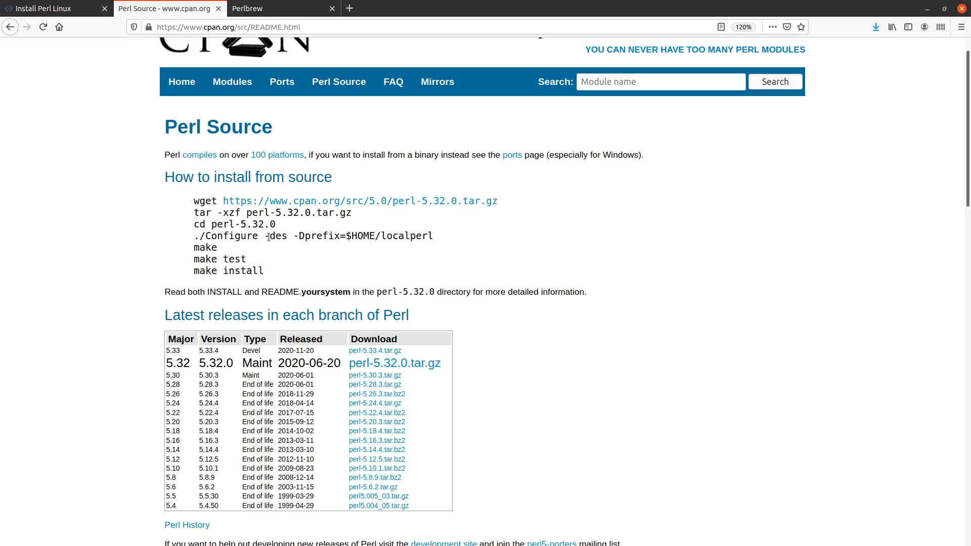
{"action": "mouse_move", "coordinate": [304, 250]}
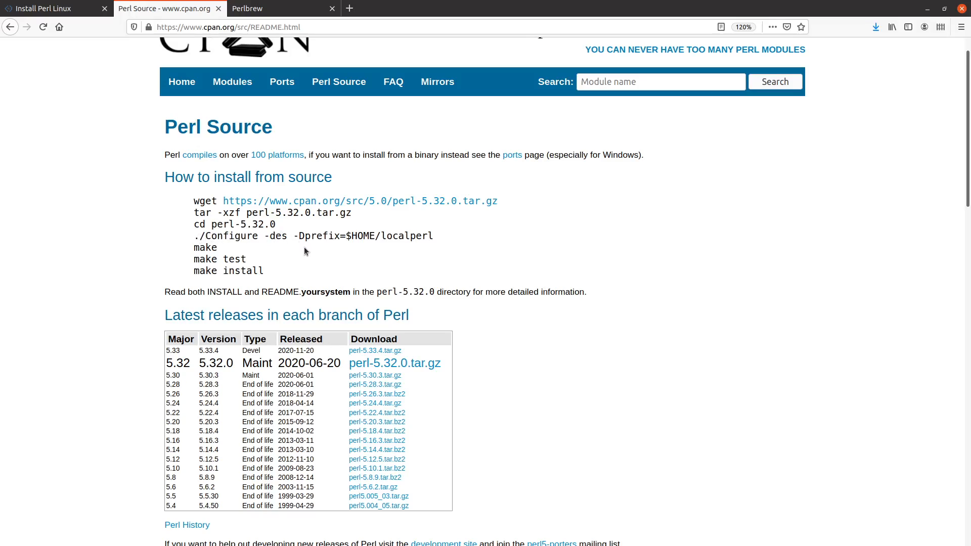
{"action": "mouse_move", "coordinate": [312, 259]}
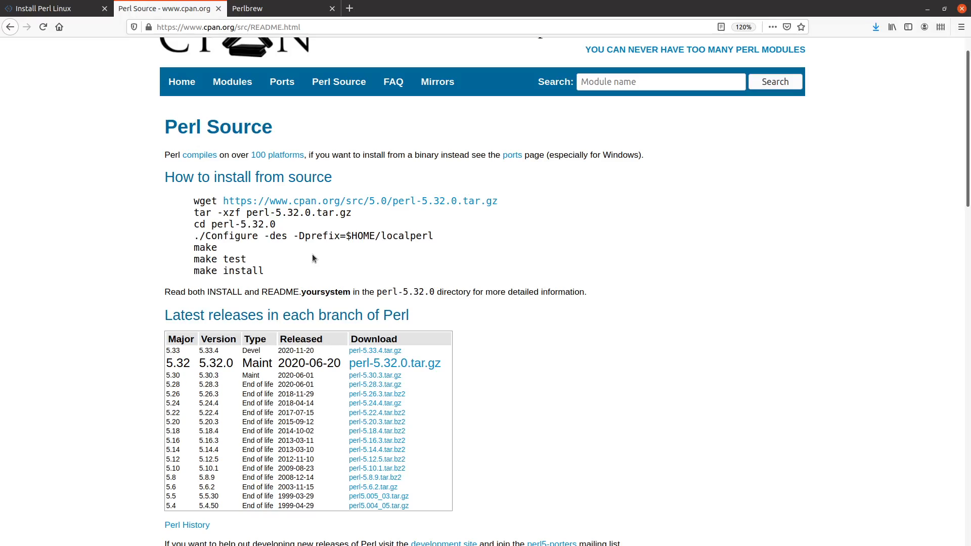
{"action": "mouse_move", "coordinate": [292, 236]}
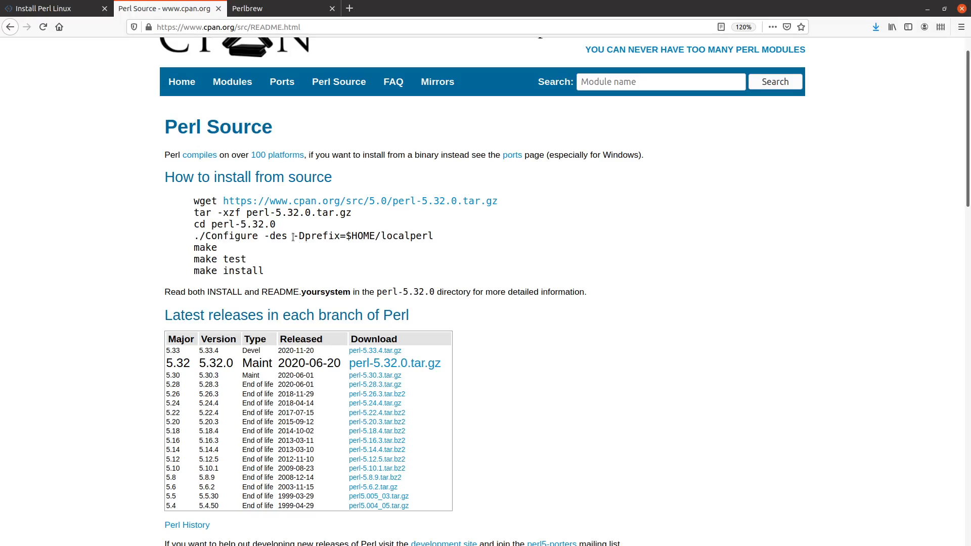
{"action": "double_click", "coordinate": [362, 235]}
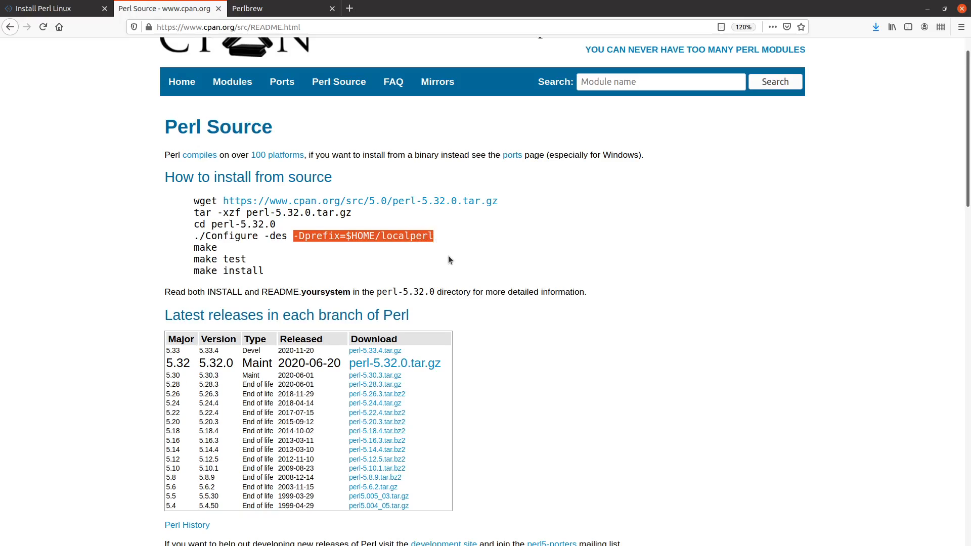
{"action": "mouse_move", "coordinate": [246, 231]}
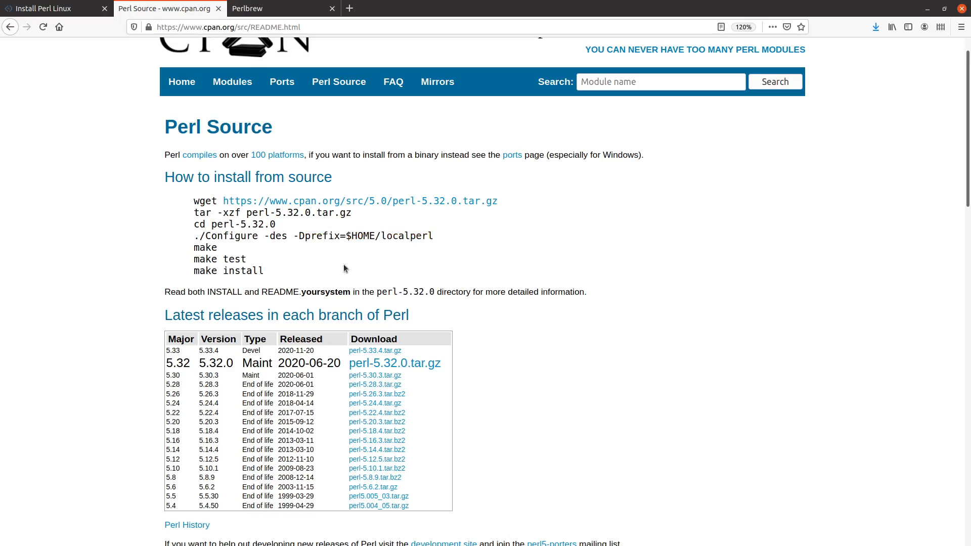
{"action": "mouse_move", "coordinate": [372, 246]}
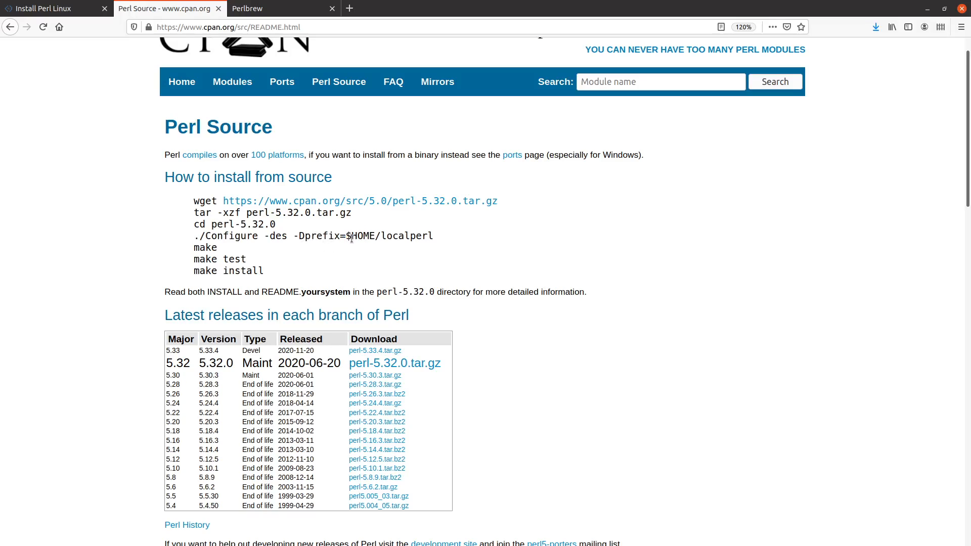
{"action": "double_click", "coordinate": [364, 236]}
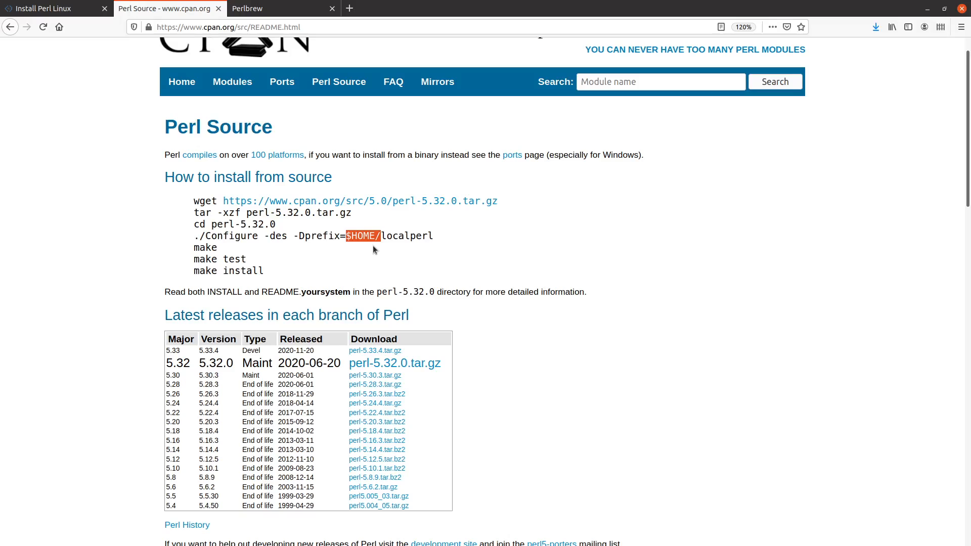
{"action": "mouse_move", "coordinate": [431, 248]}
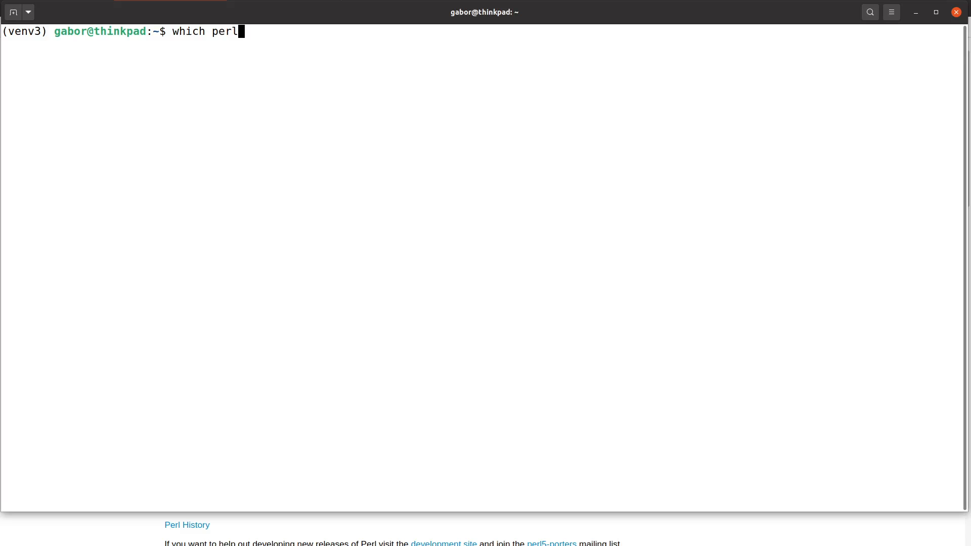
- Run which perl (finds /opt/perl/bin/perl) and list /opt/perl-5.30.1/ showing bin, lib and man
{"action": "key", "text": "Return"}
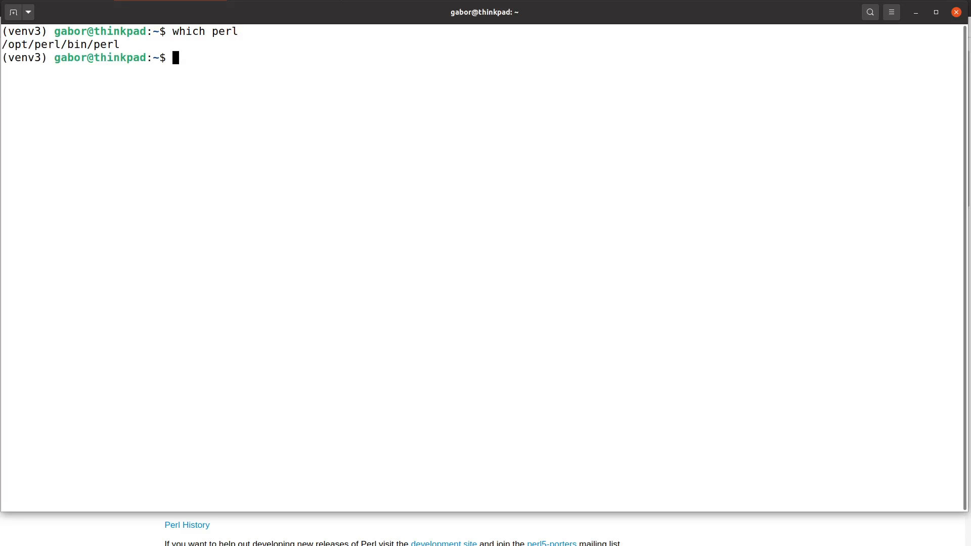
{"action": "type", "text": "ll /o"}
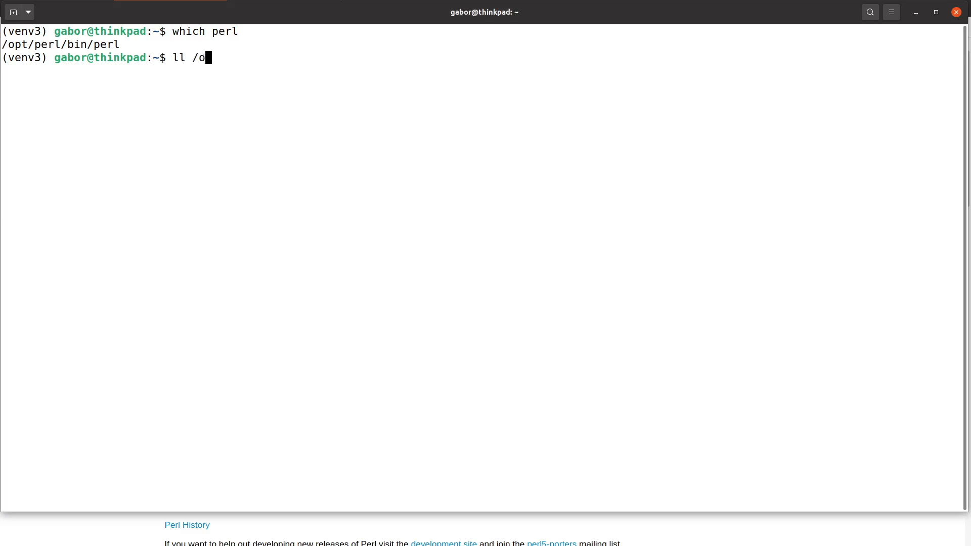
{"action": "type", "text": "pt/"}
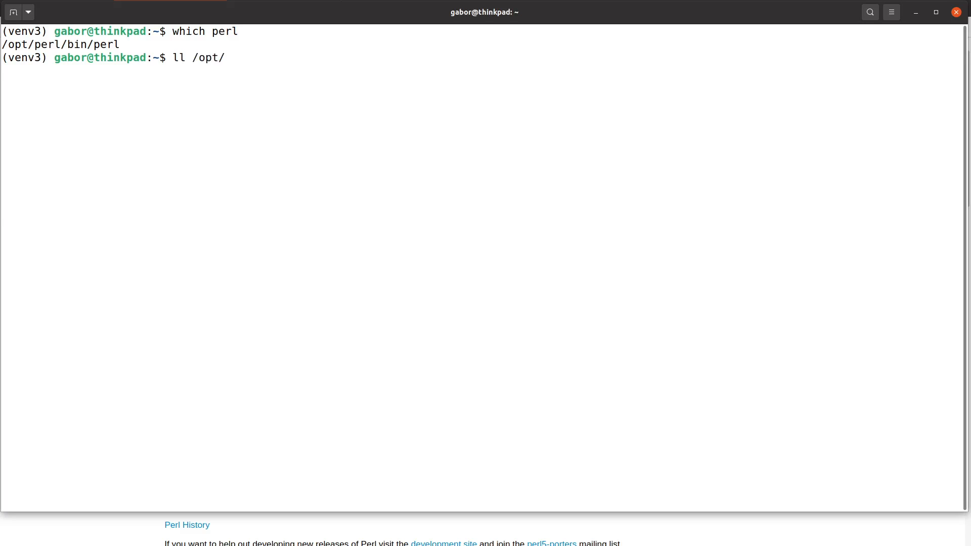
{"action": "type", "text": "perl-5.30.1/"}
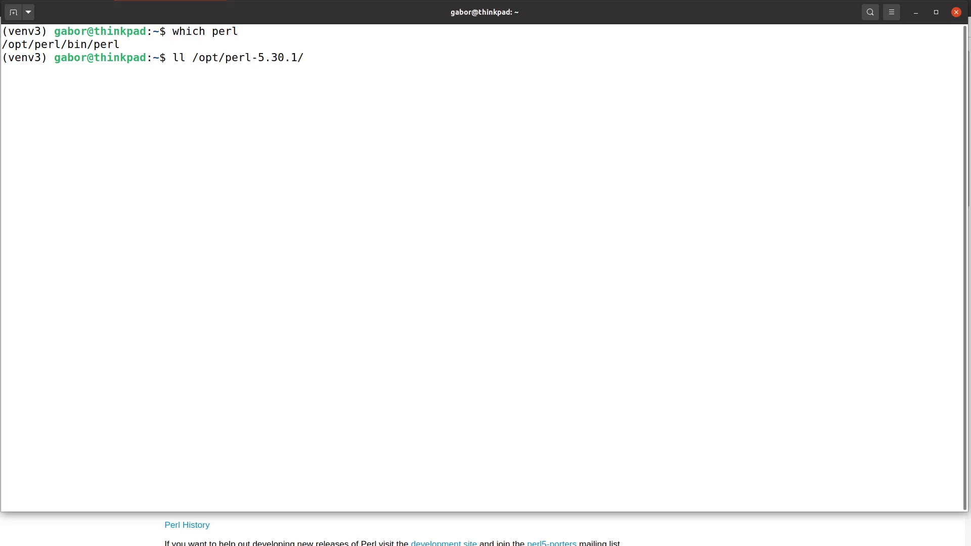
{"action": "key", "text": "Return"}
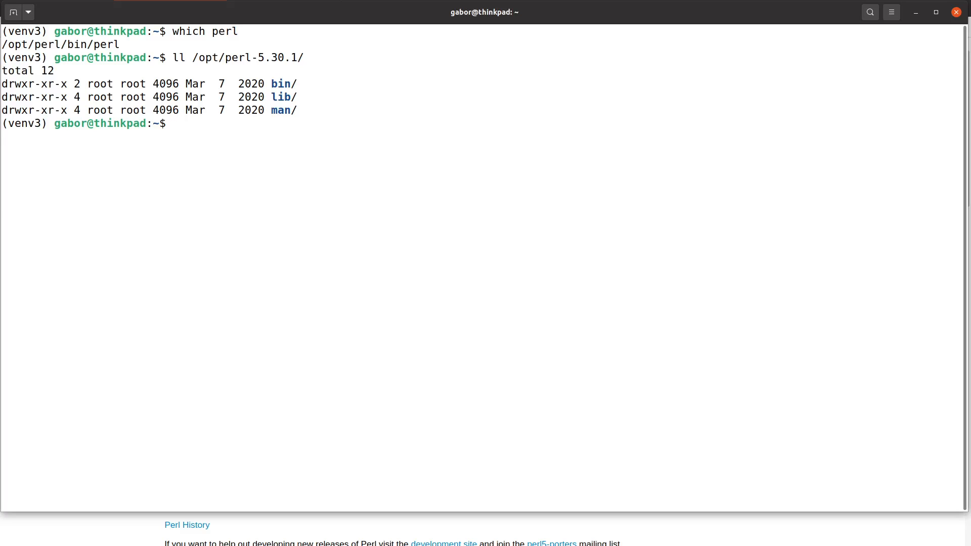
{"action": "mouse_move", "coordinate": [410, 327]}
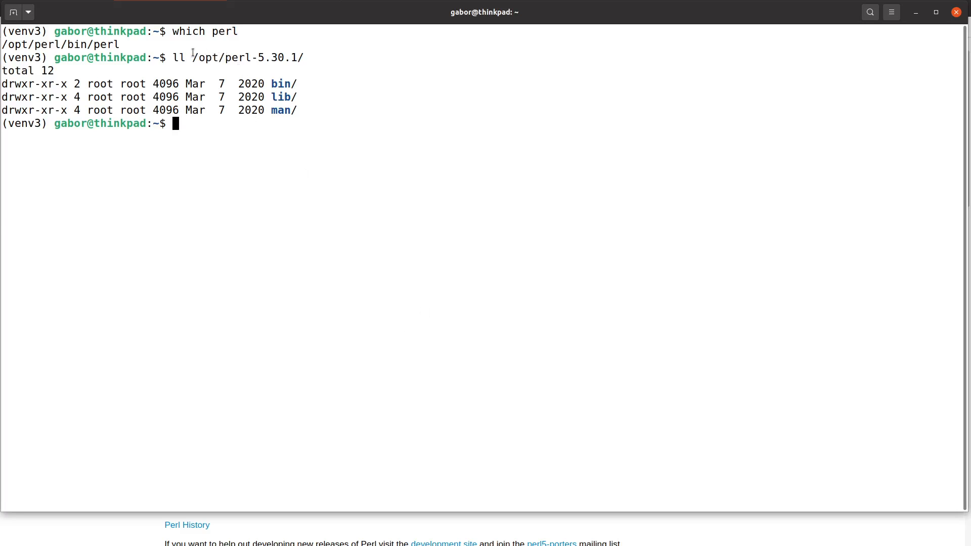
{"action": "double_click", "coordinate": [246, 57]}
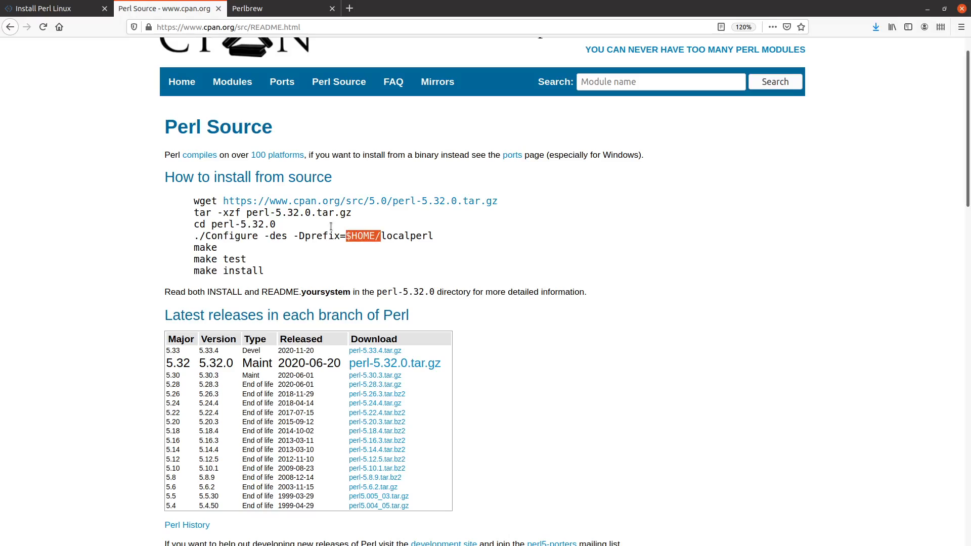
- Clear the highlighted install path while reading the build-from-source steps
{"action": "left_click", "coordinate": [377, 239]}
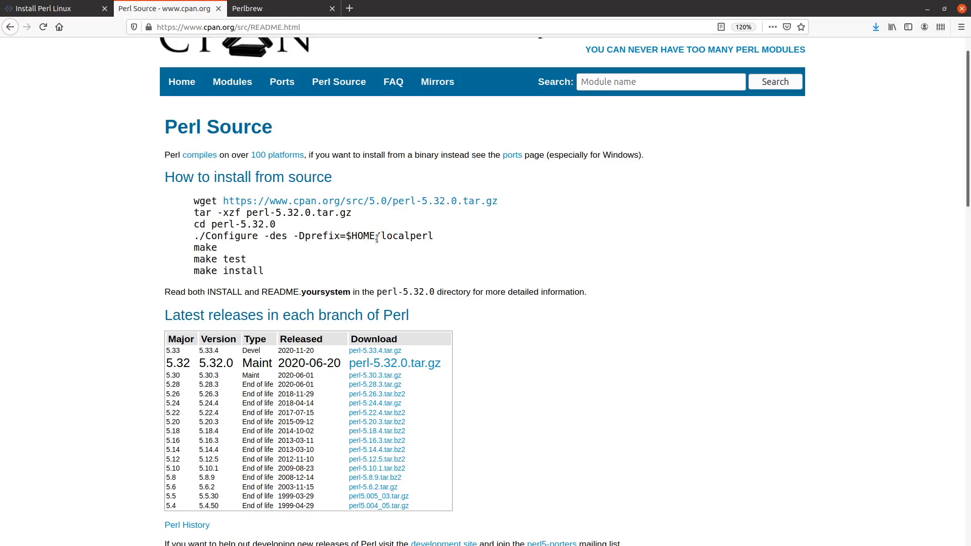
{"action": "mouse_move", "coordinate": [408, 208]}
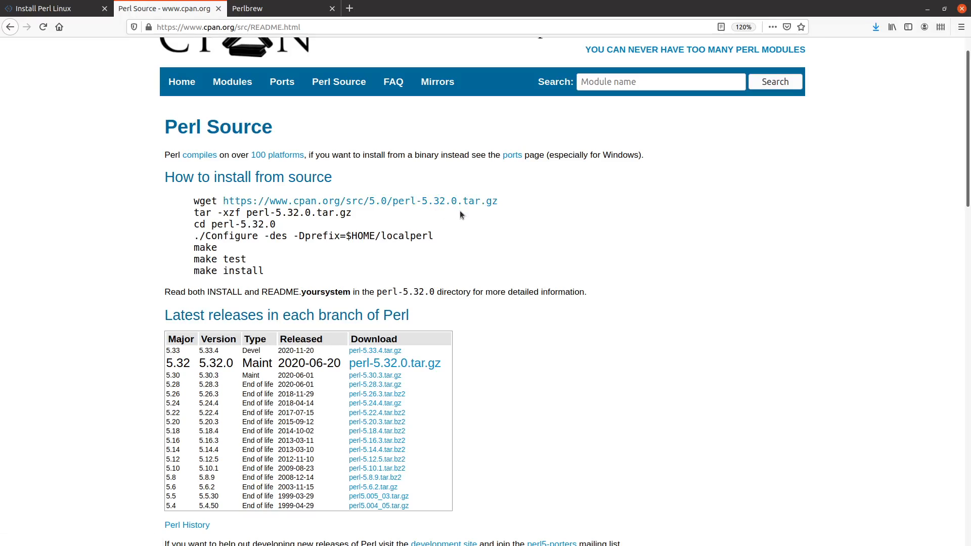
{"action": "mouse_move", "coordinate": [439, 258]}
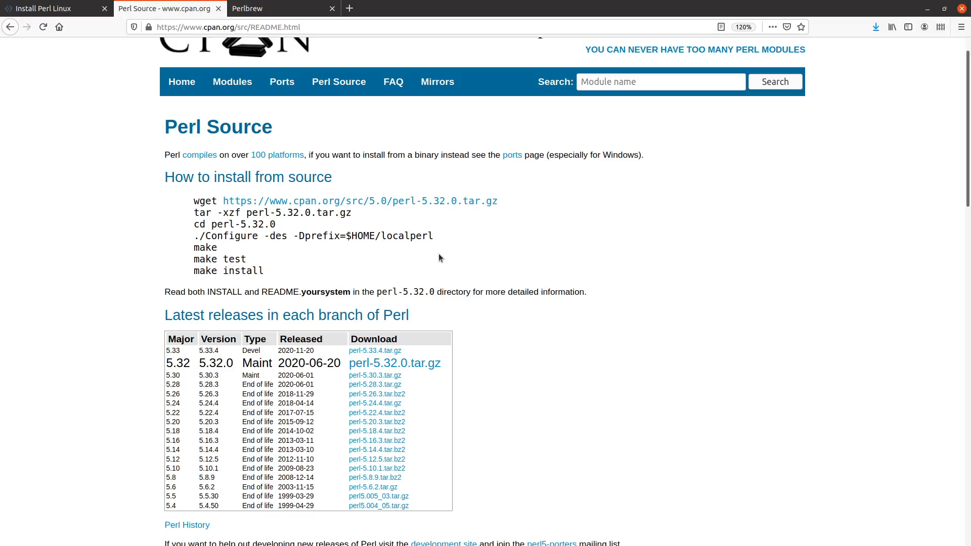
{"action": "mouse_move", "coordinate": [369, 264]}
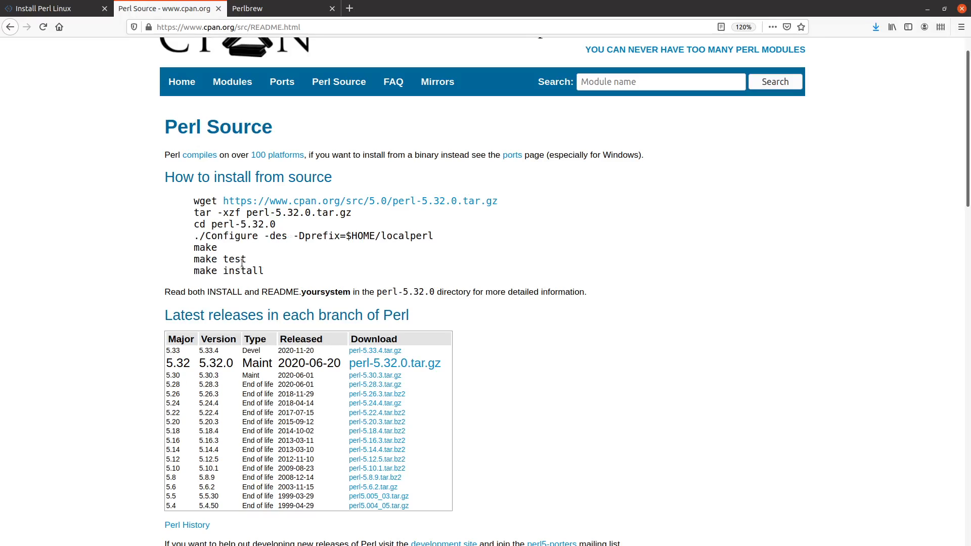
{"action": "mouse_move", "coordinate": [293, 265]}
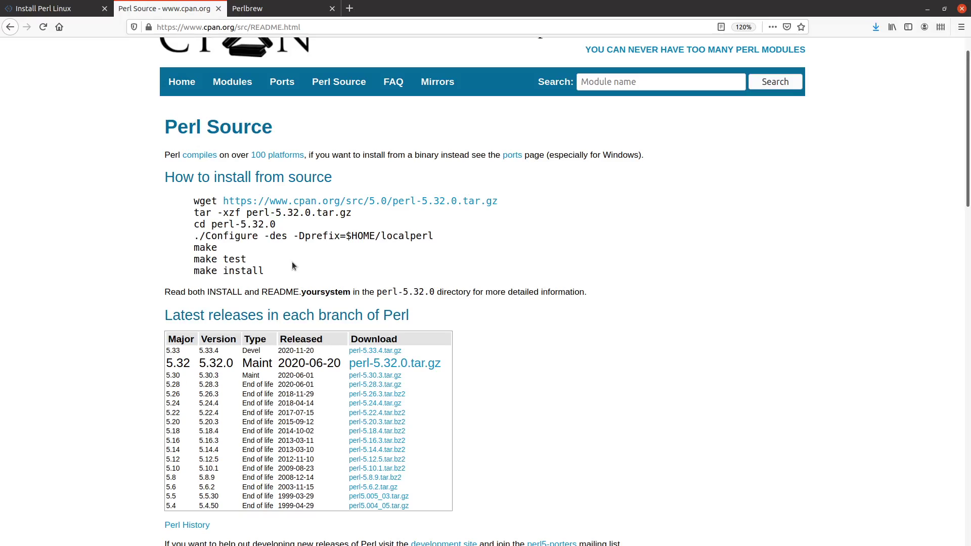
{"action": "mouse_move", "coordinate": [298, 264]}
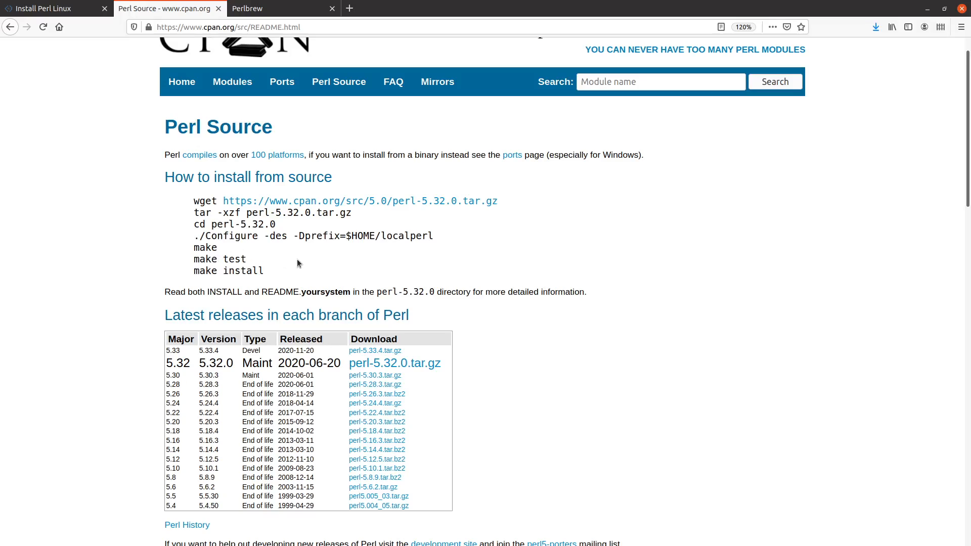
{"action": "mouse_move", "coordinate": [256, 282]}
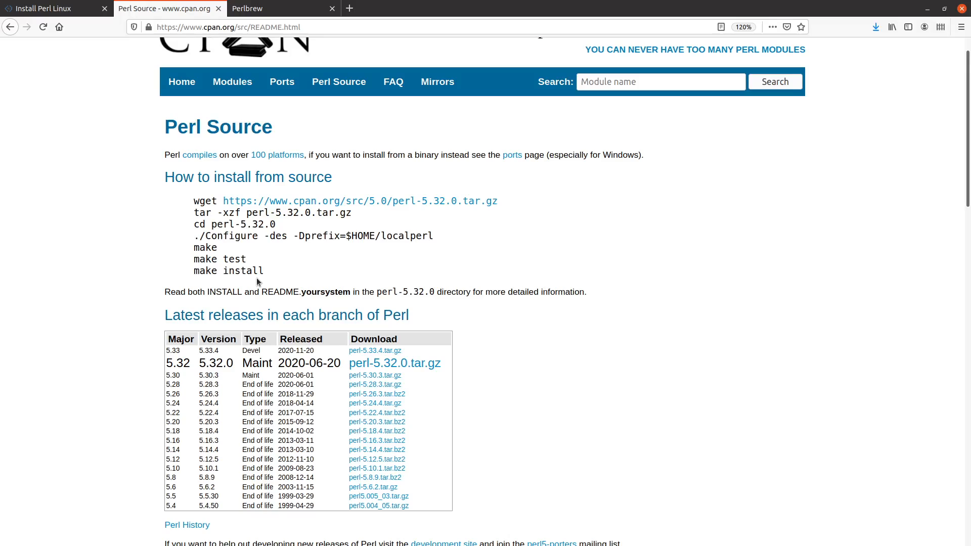
{"action": "mouse_move", "coordinate": [364, 235]}
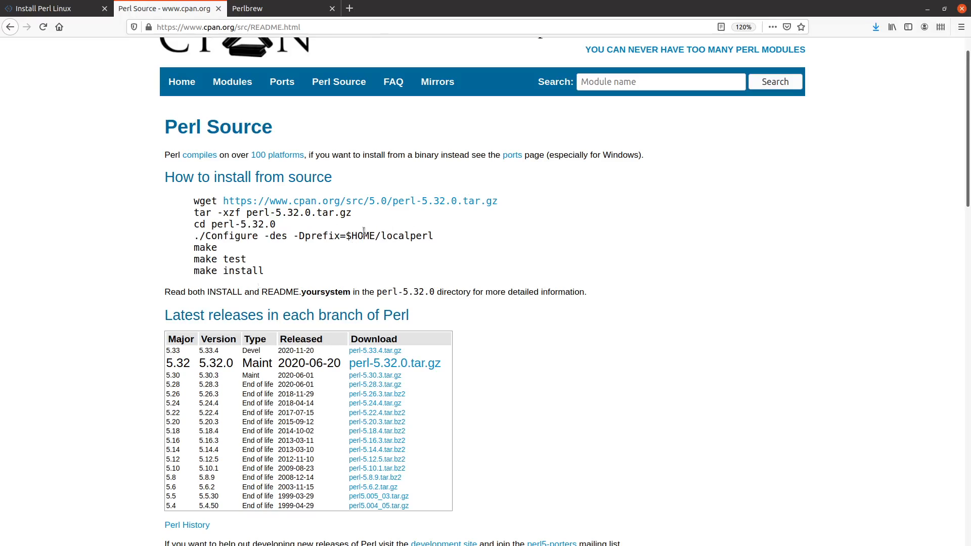
{"action": "mouse_move", "coordinate": [315, 255]}
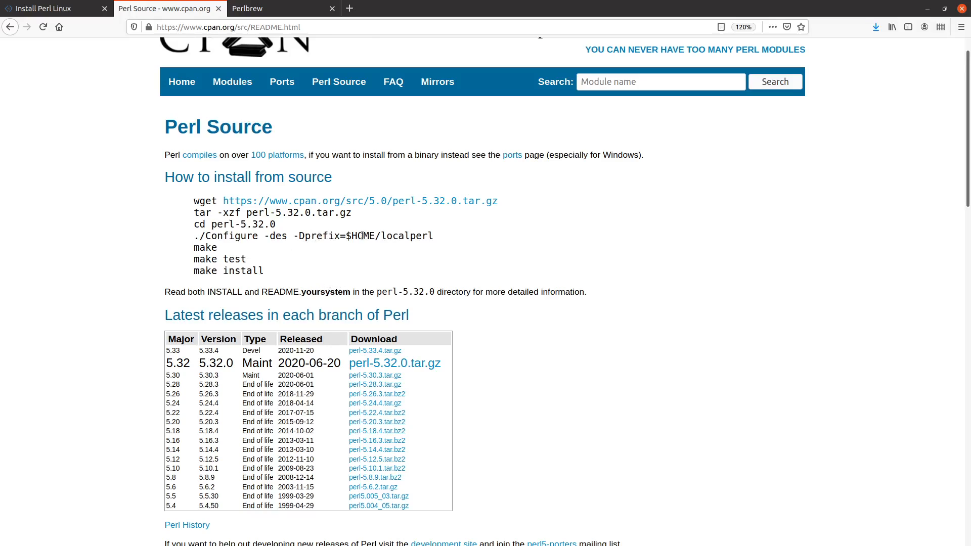
{"action": "mouse_move", "coordinate": [409, 256]}
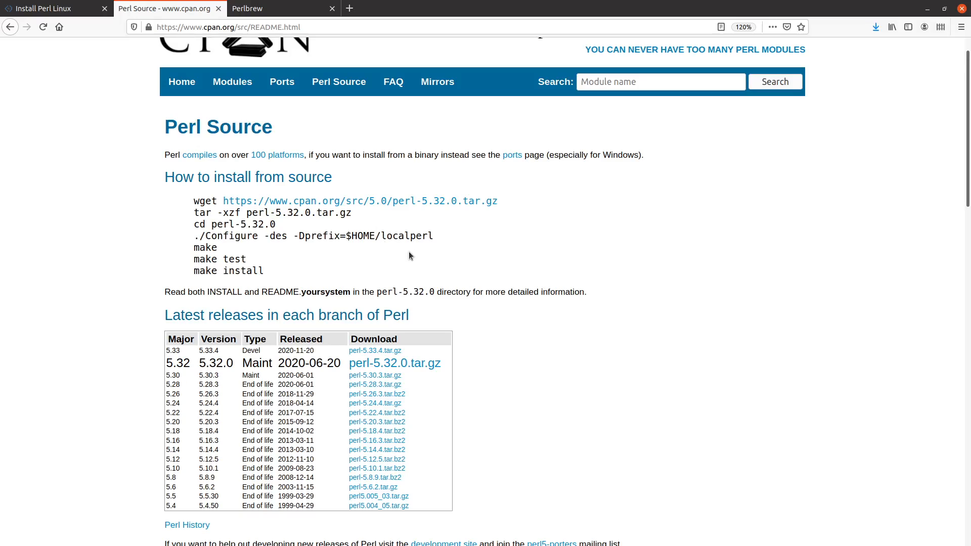
{"action": "mouse_move", "coordinate": [397, 256]}
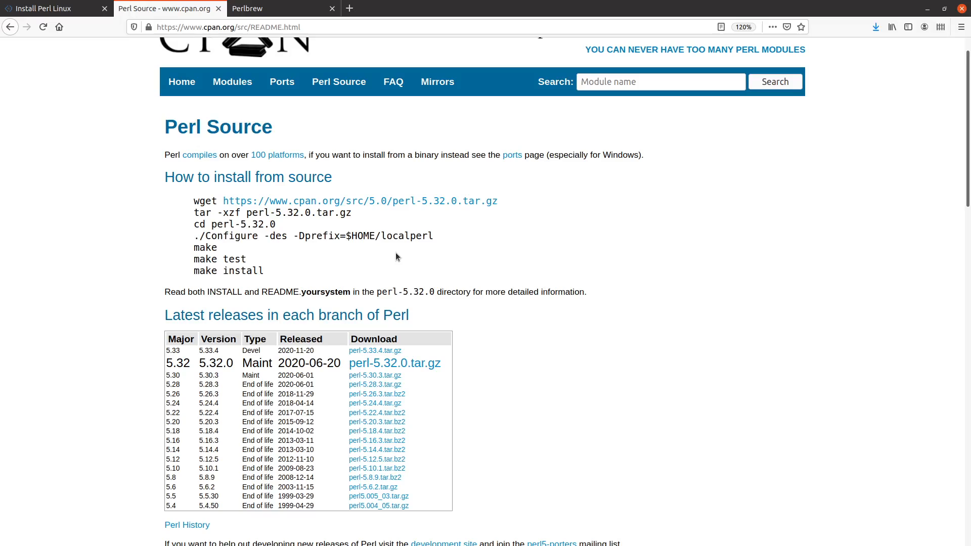
{"action": "mouse_move", "coordinate": [273, 270]}
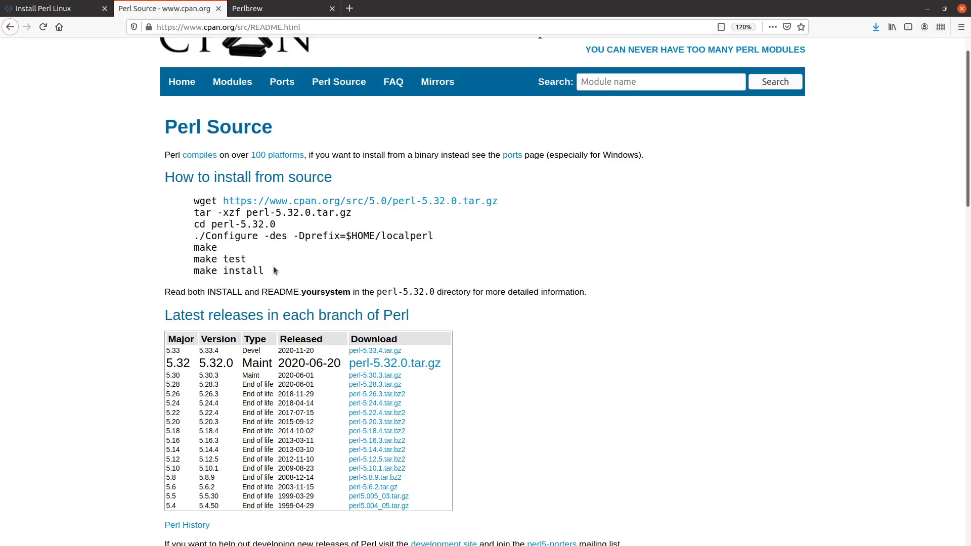
{"action": "mouse_move", "coordinate": [330, 259]}
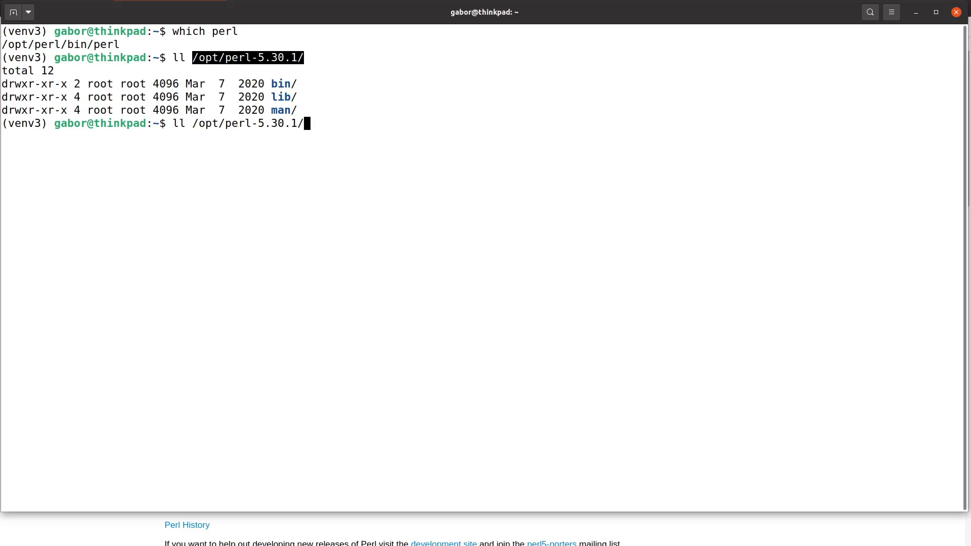
- Discard the half-typed directory command with Ctrl+C and highlight the make install step
{"action": "key", "text": "ctrl+c"}
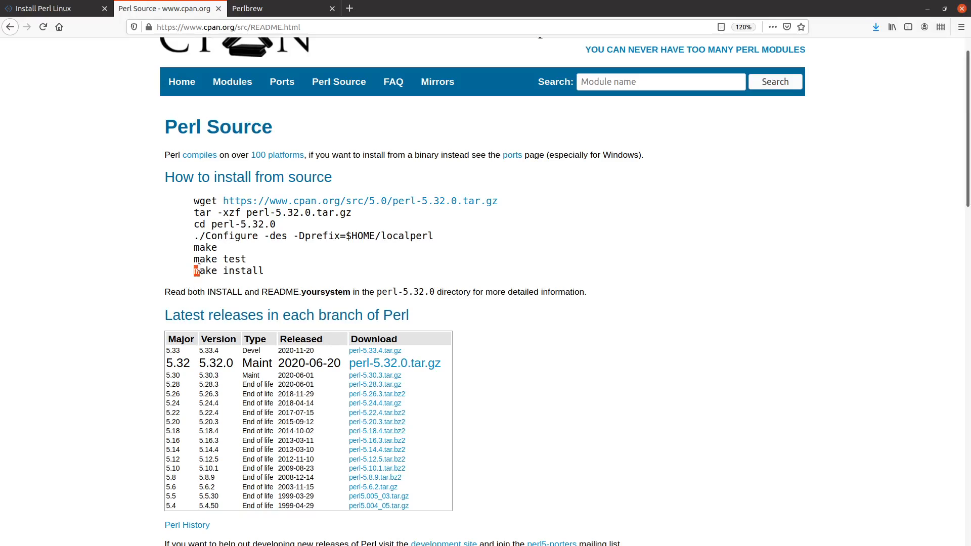
{"action": "double_click", "coordinate": [228, 270]}
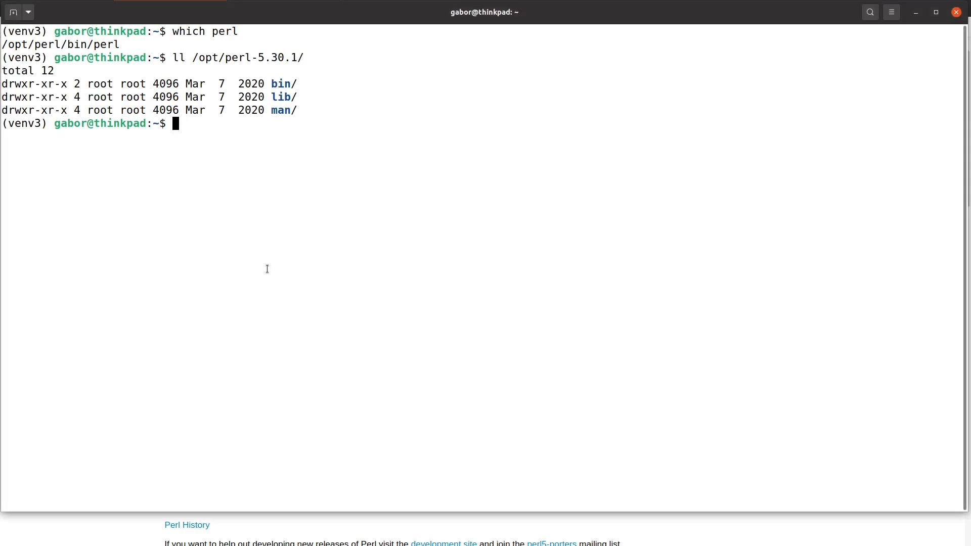
- List /opt/perl and show that the symlink points to perl-5.30.1
{"action": "type", "text": "ll"}
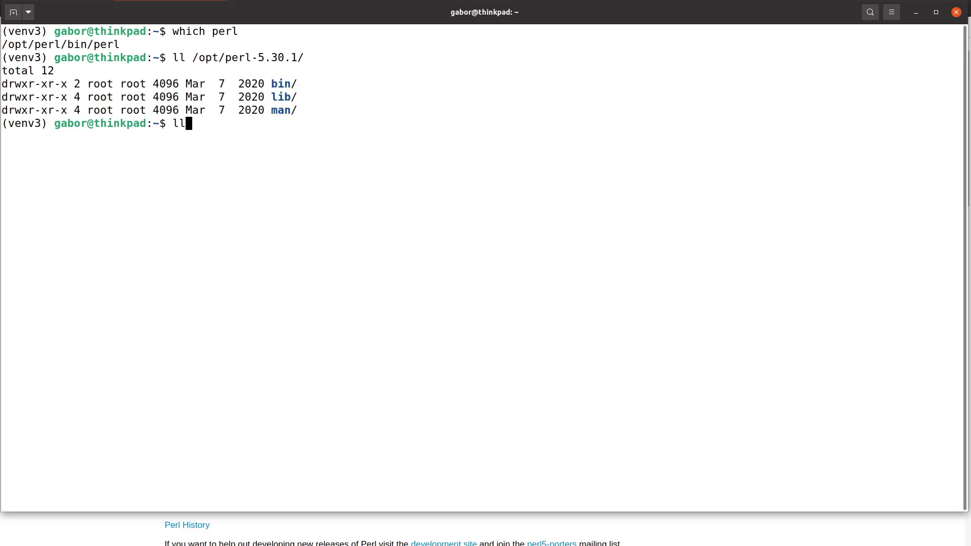
{"action": "type", "text": "/opt/p"}
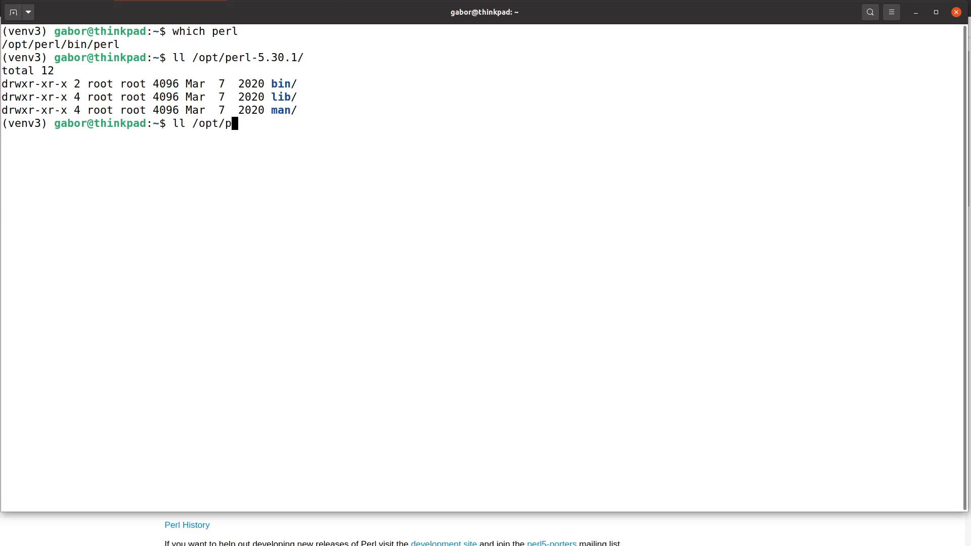
{"action": "key", "text": "Return"}
{"action": "type", "text": "ls - /opt/perl"}
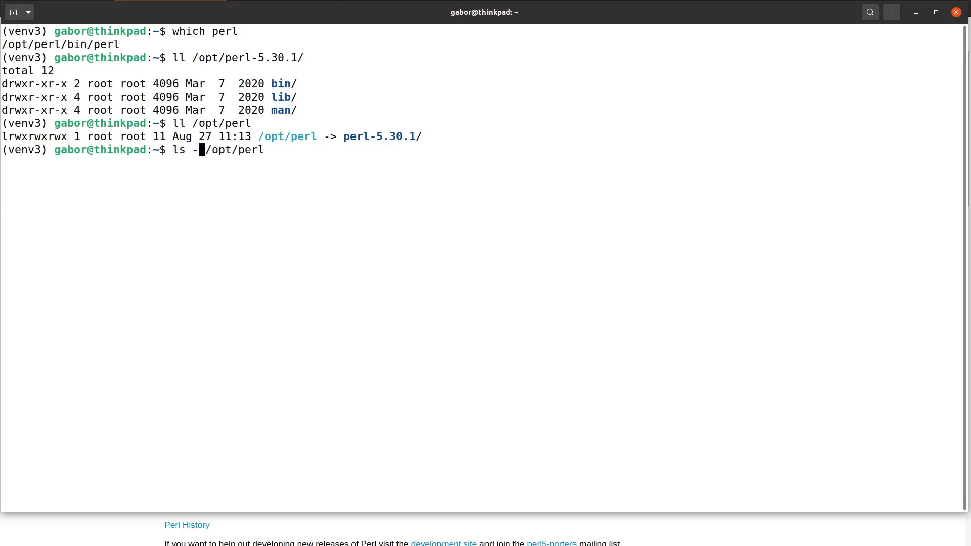
{"action": "key", "text": "Return"}
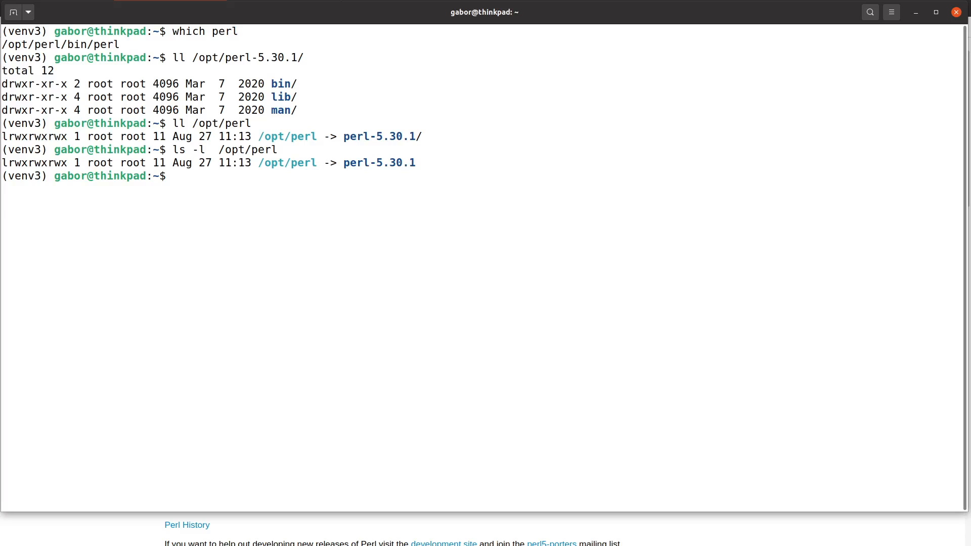
{"action": "mouse_move", "coordinate": [275, 237]}
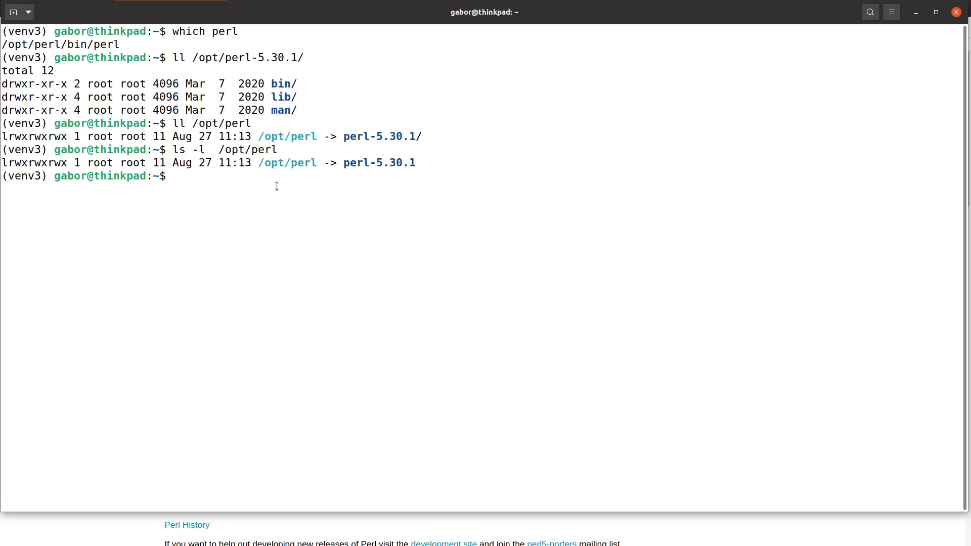
{"action": "mouse_move", "coordinate": [322, 164]}
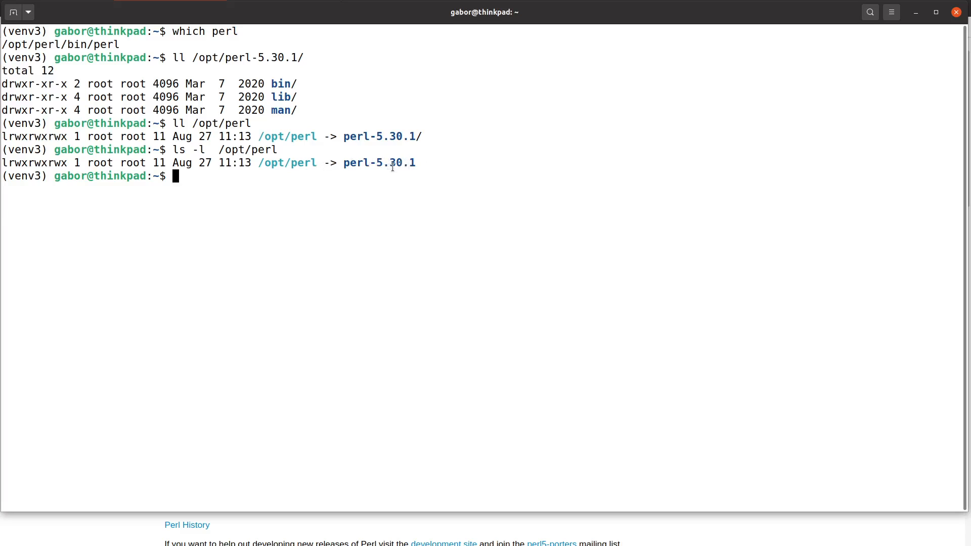
{"action": "mouse_move", "coordinate": [390, 295]}
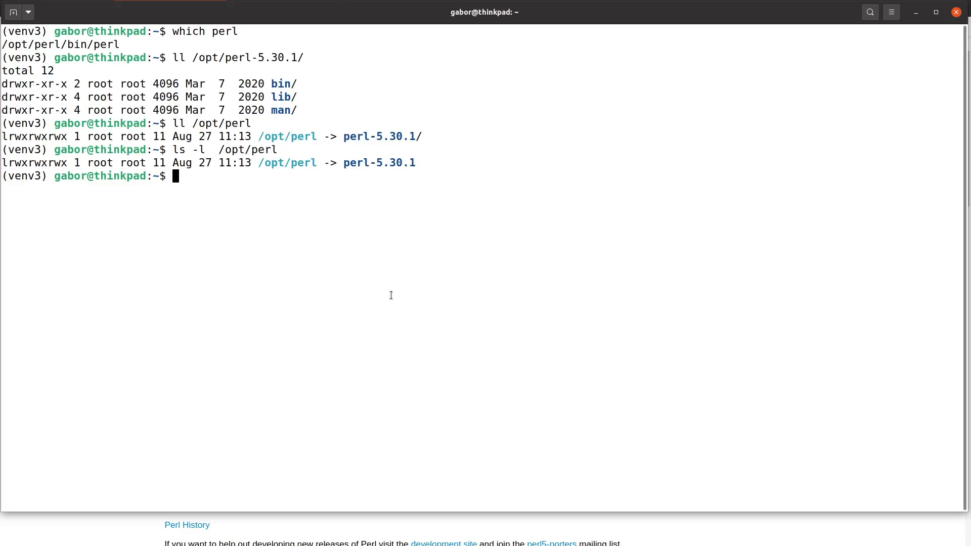
- List the tools in /opt/perl/bin, discard a $PATH line, and start a which lookup
{"action": "type", "text": "ll"}
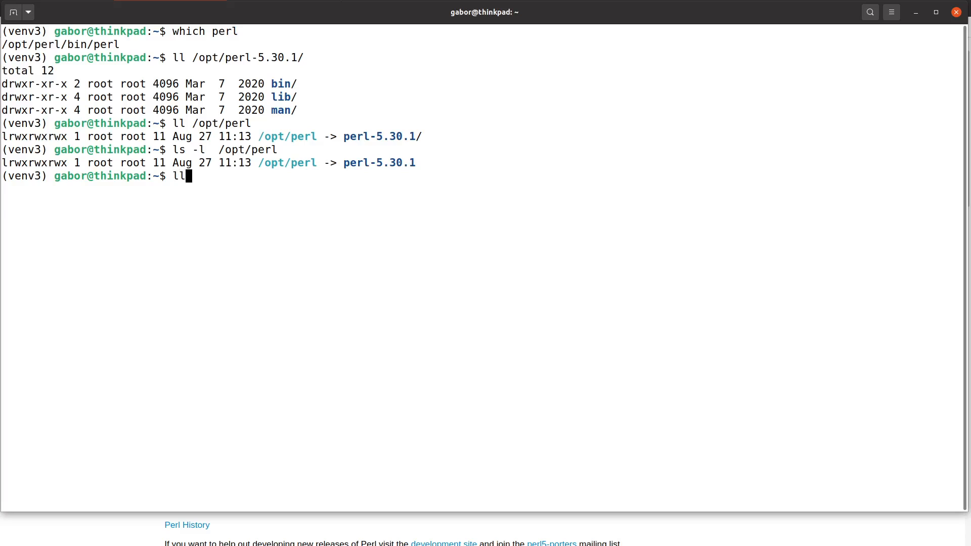
{"action": "type", "text": "/opt/perl"}
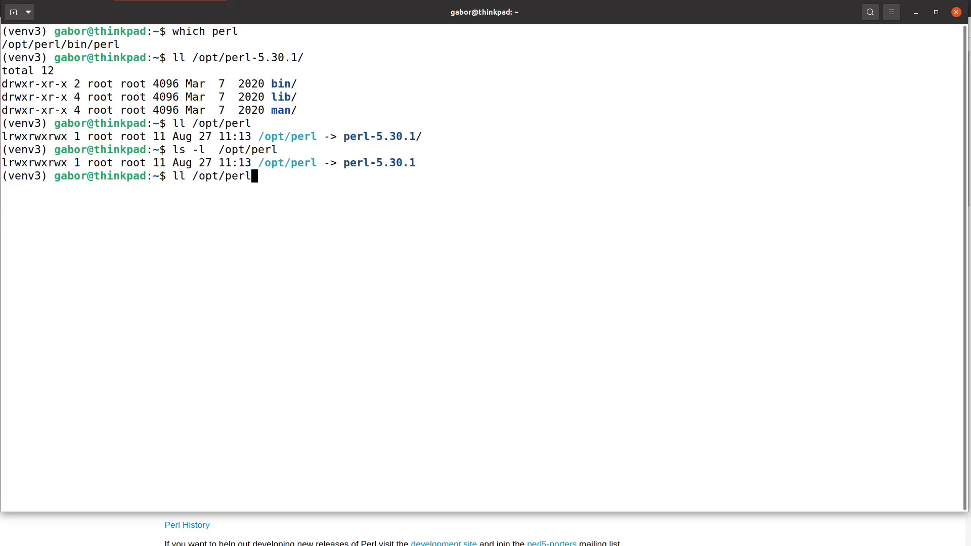
{"action": "key", "text": "Return"}
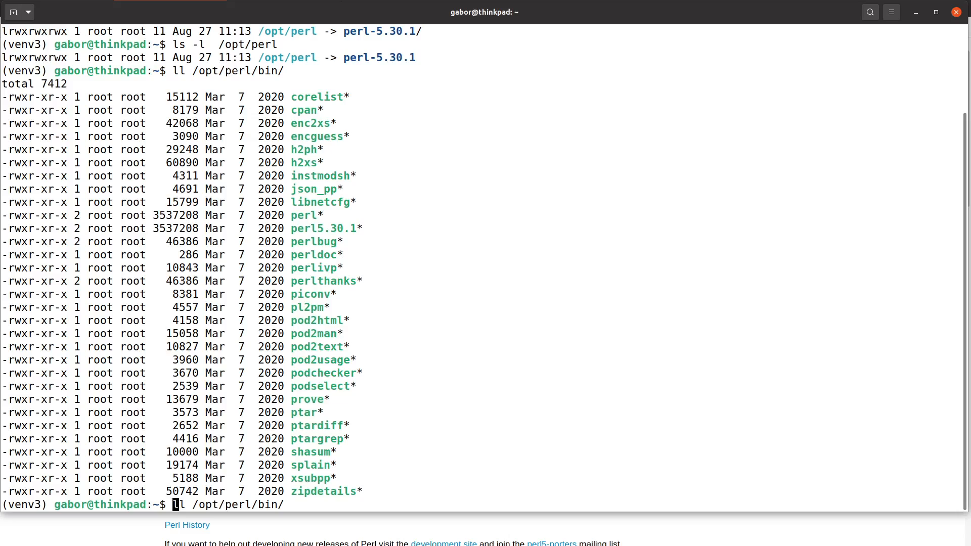
{"action": "key", "text": "ctrl+c"}
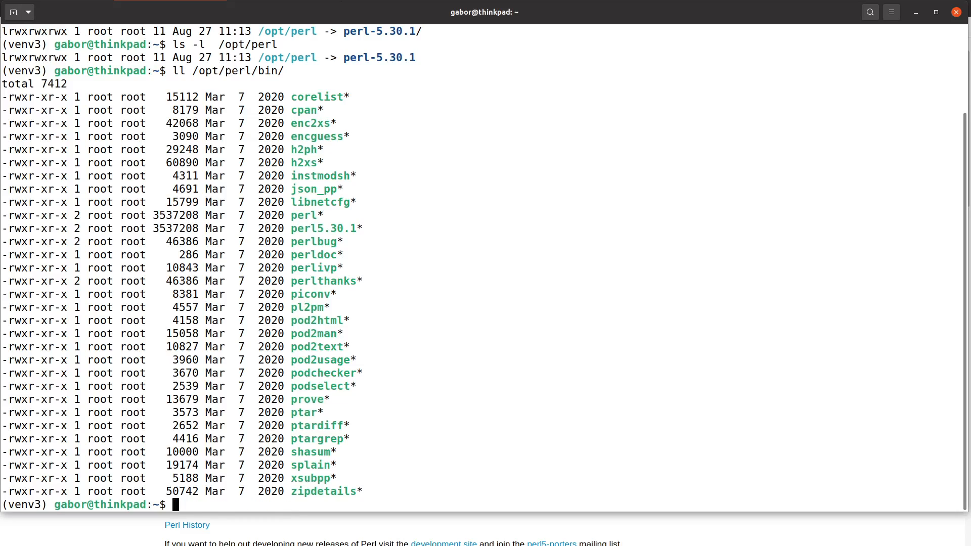
{"action": "type", "text": "$PATH"}
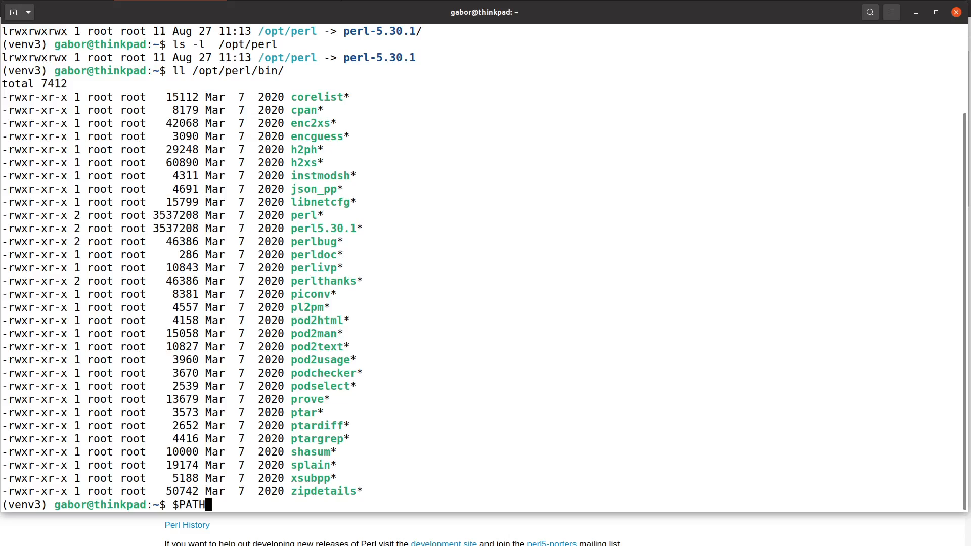
{"action": "key", "text": "ctrl+u"}
{"action": "type", "text": "perl -v"}
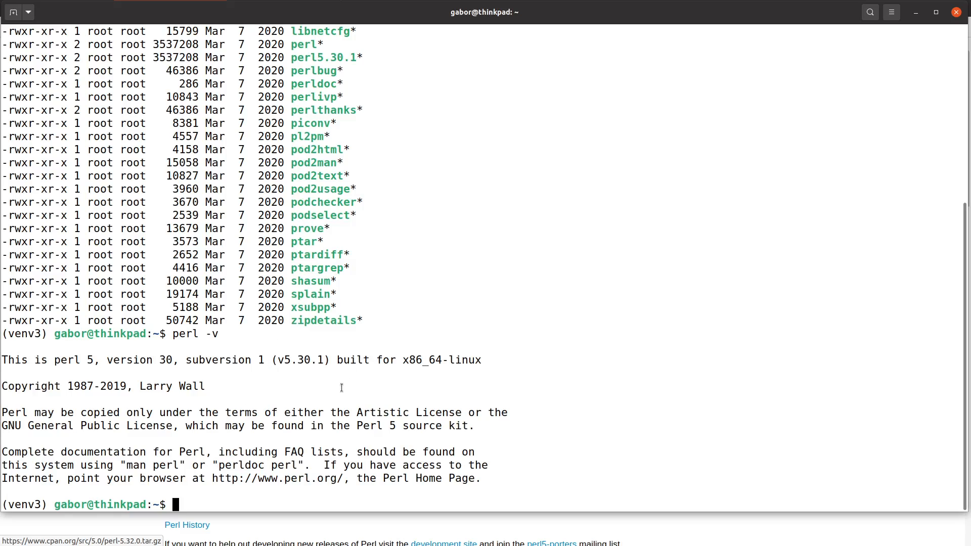
{"action": "mouse_move", "coordinate": [540, 374]}
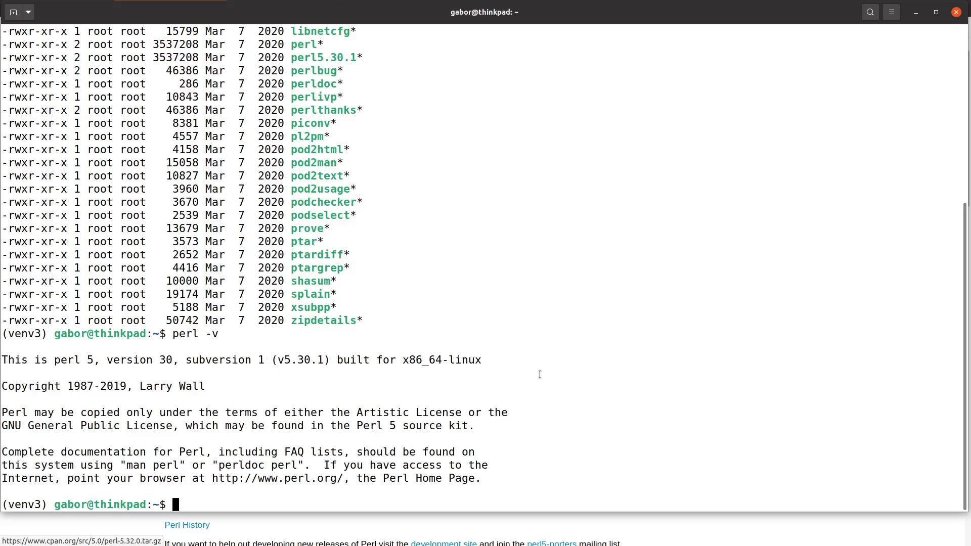
{"action": "type", "text": "wh"}
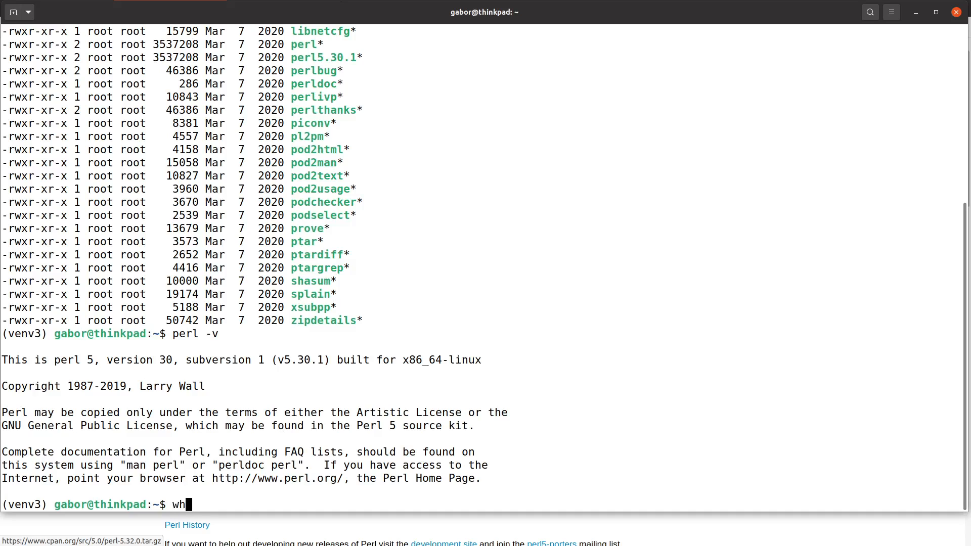
{"action": "key", "text": "Return"}
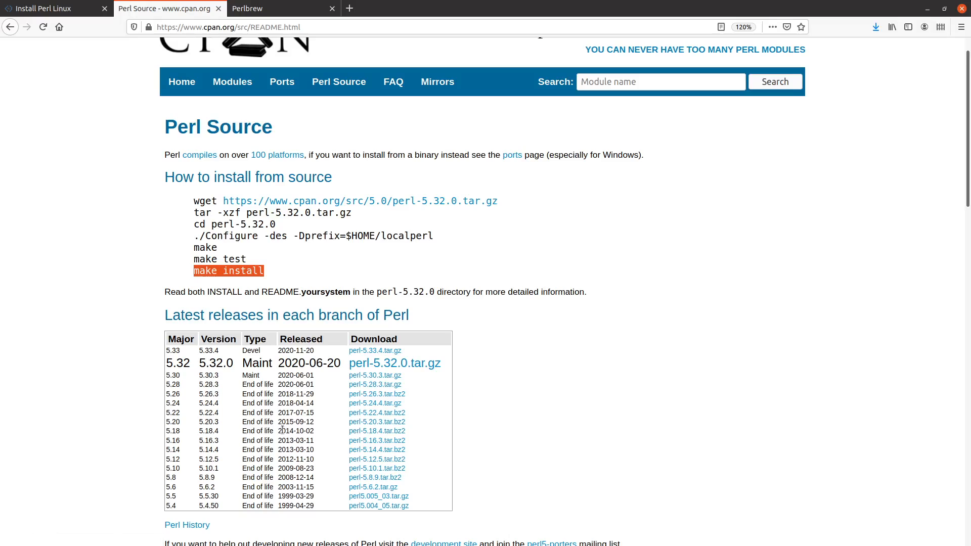
{"action": "mouse_move", "coordinate": [211, 43]}
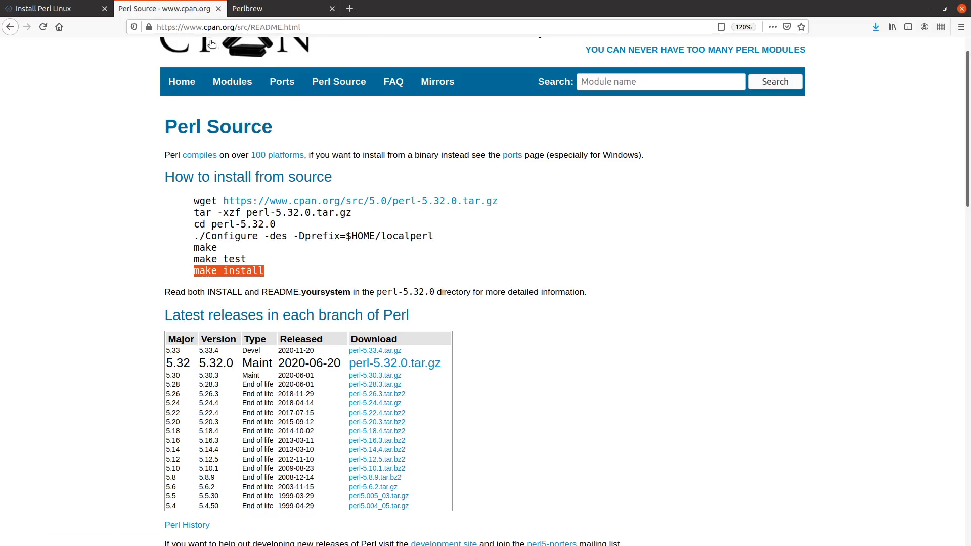
- From the Install Perl Linux slide, open the cpan minus link as a new cpanmin.us tab
{"action": "left_click", "coordinate": [53, 9]}
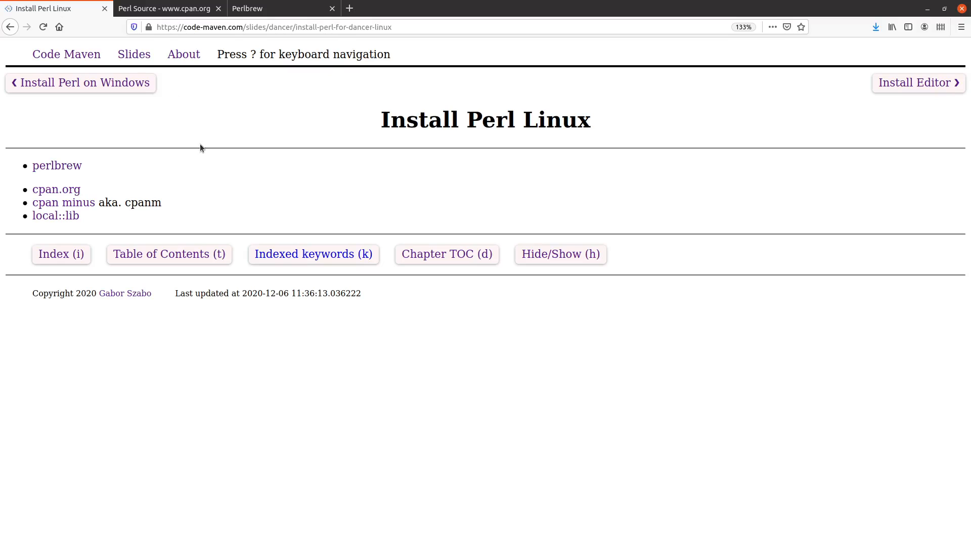
{"action": "mouse_move", "coordinate": [63, 202]}
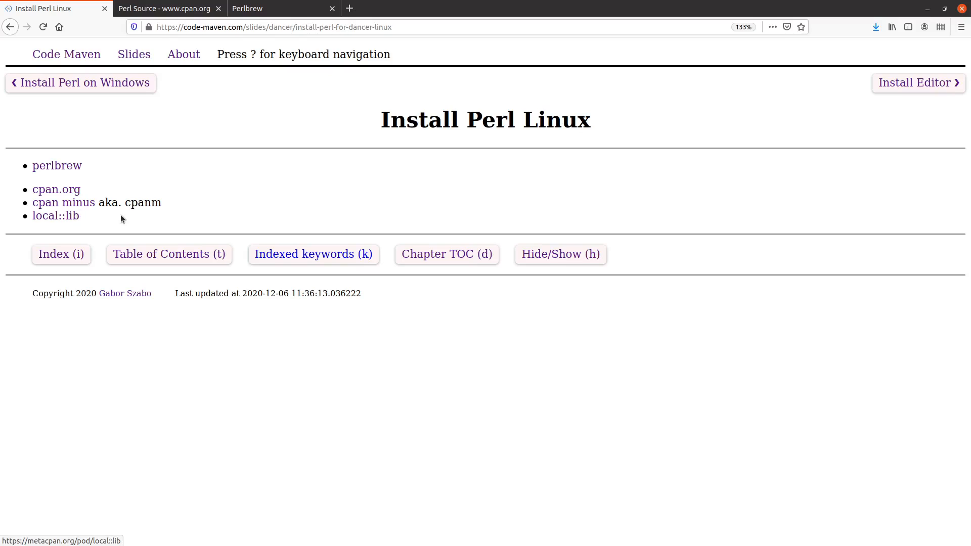
{"action": "mouse_move", "coordinate": [63, 202]}
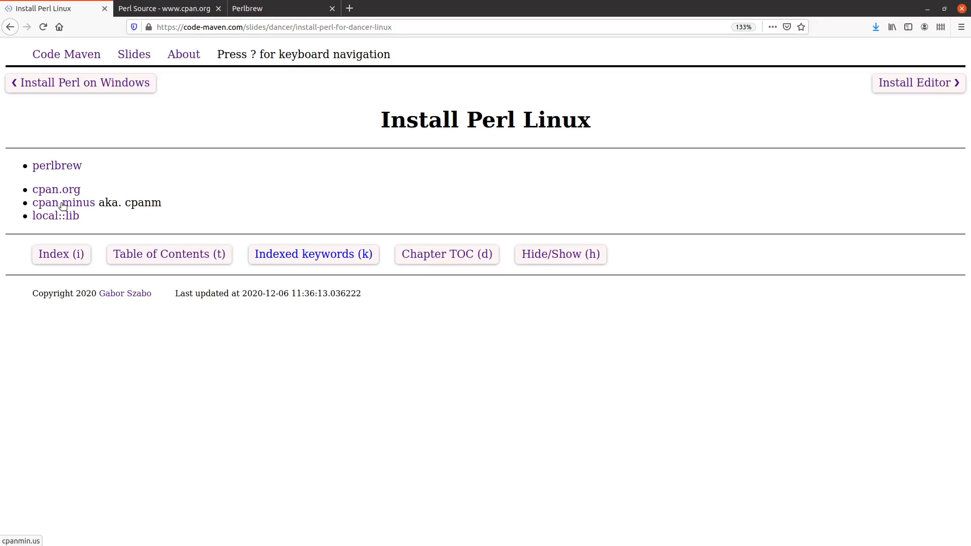
{"action": "left_click", "coordinate": [52, 202]}
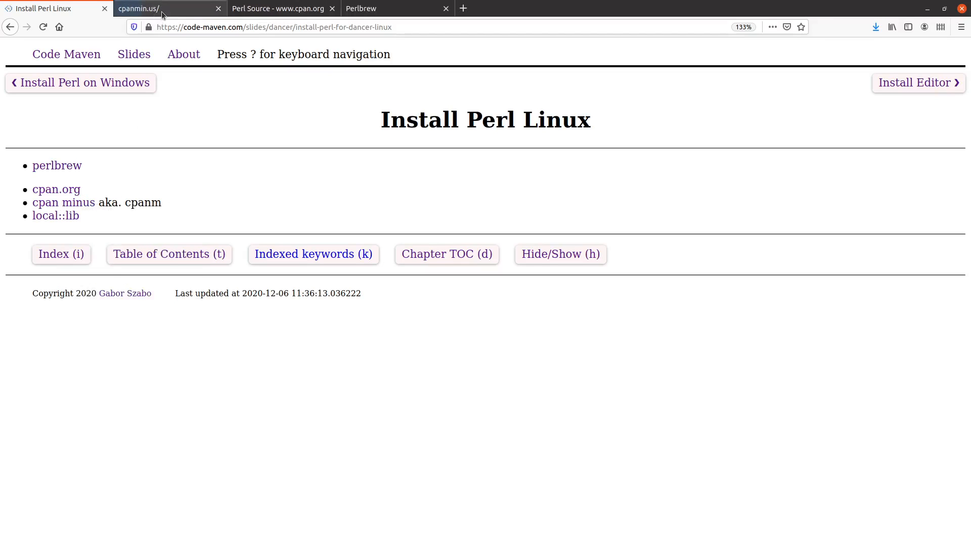
{"action": "left_click", "coordinate": [166, 9]}
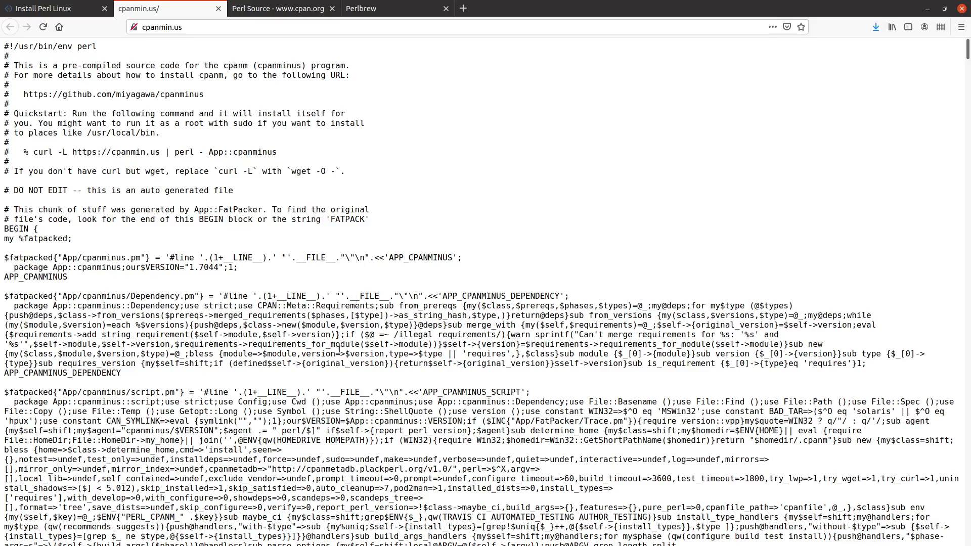
{"action": "mouse_move", "coordinate": [218, 243]}
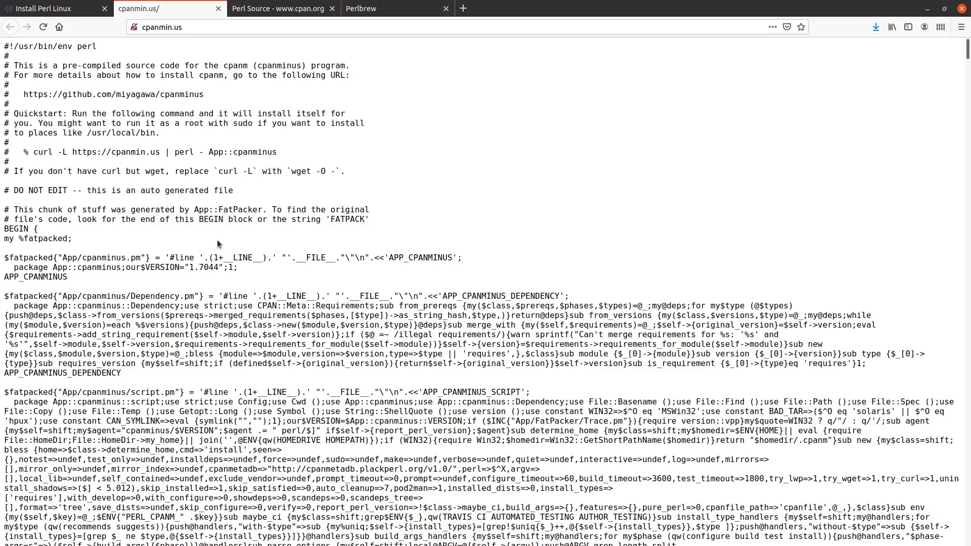
{"action": "mouse_move", "coordinate": [35, 150]}
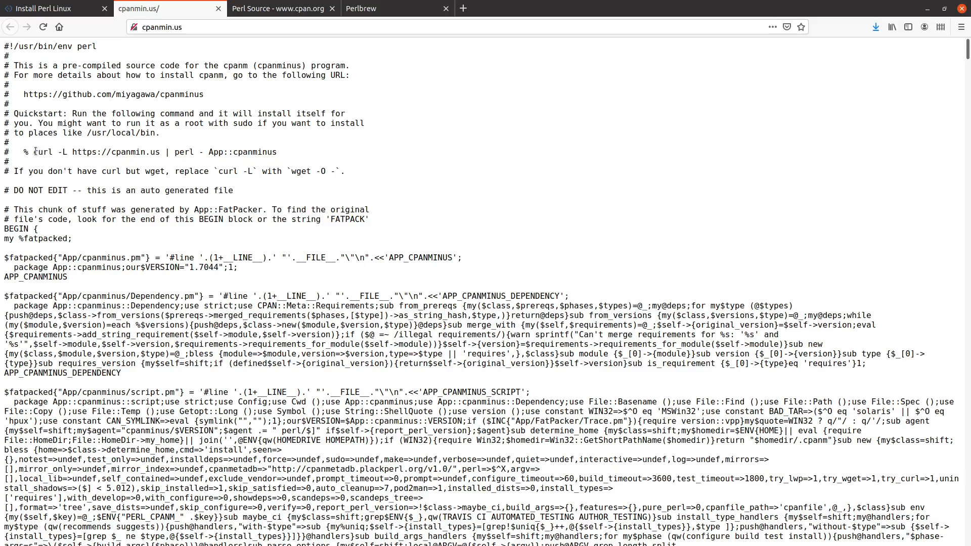
{"action": "double_click", "coordinate": [93, 152]}
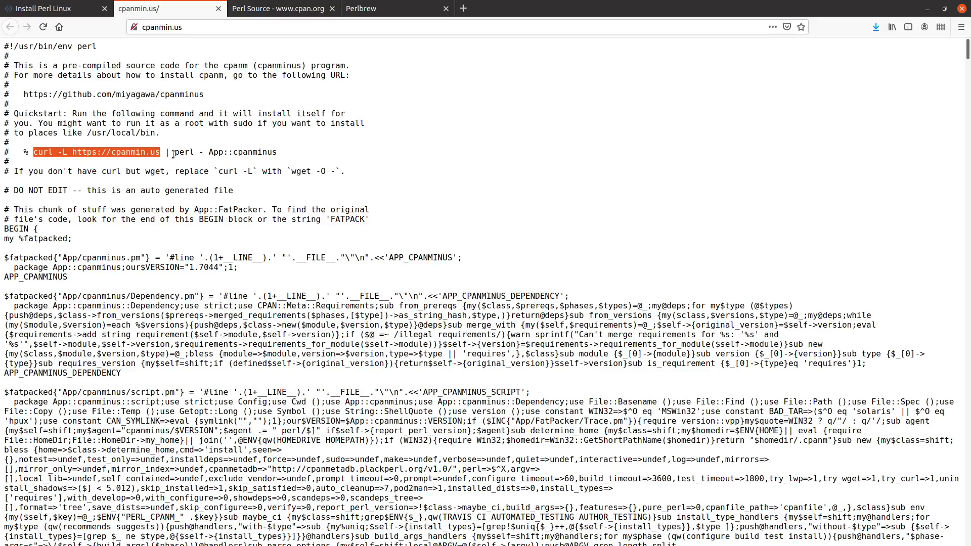
{"action": "mouse_move", "coordinate": [192, 152]}
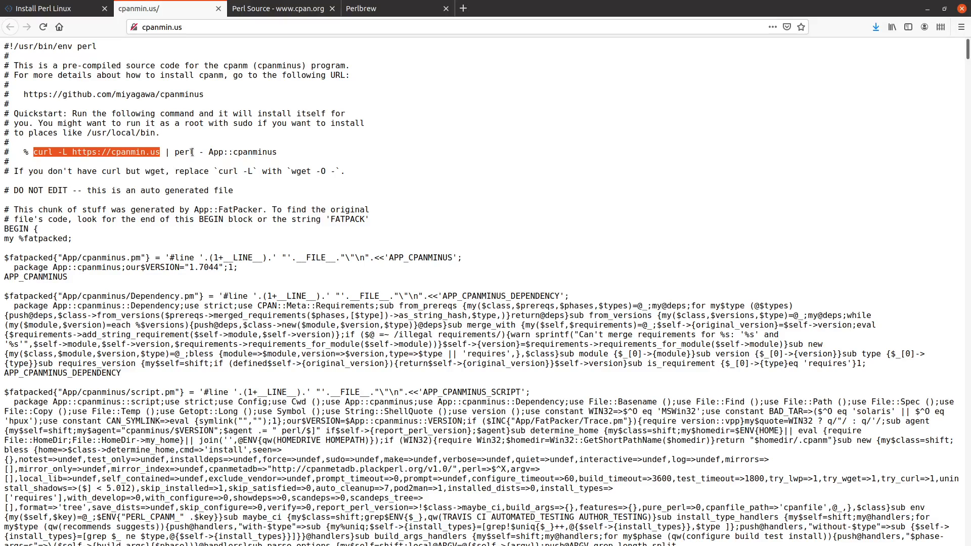
{"action": "mouse_move", "coordinate": [197, 154]}
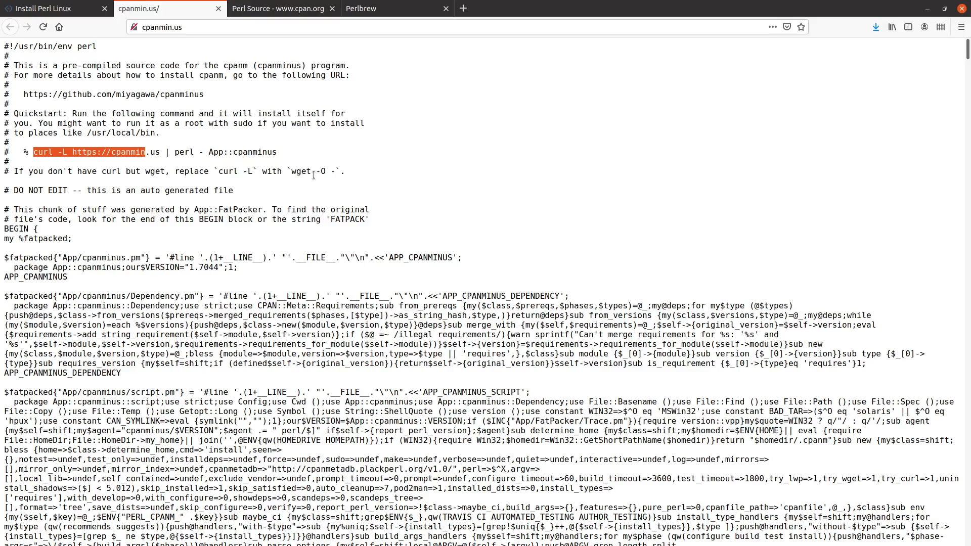
{"action": "mouse_move", "coordinate": [273, 121]}
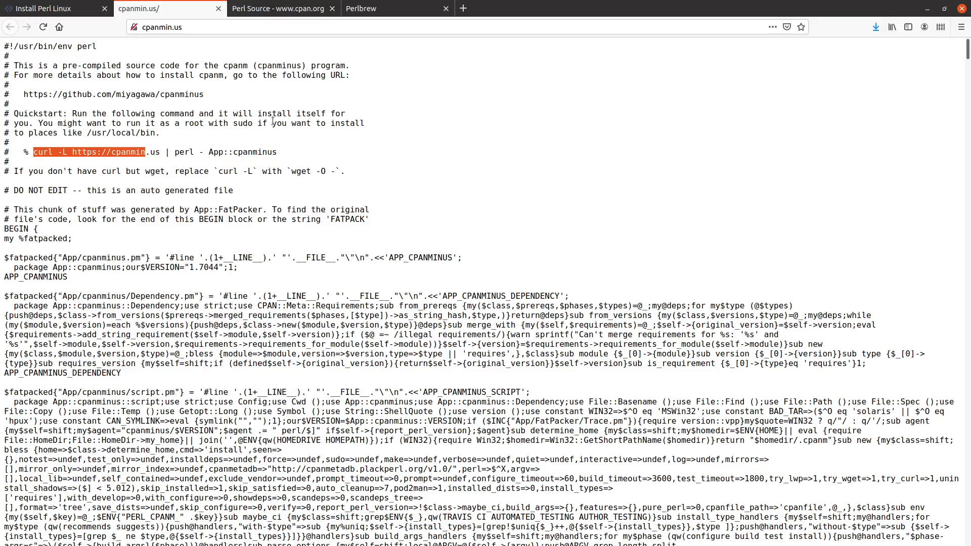
{"action": "mouse_move", "coordinate": [281, 187]}
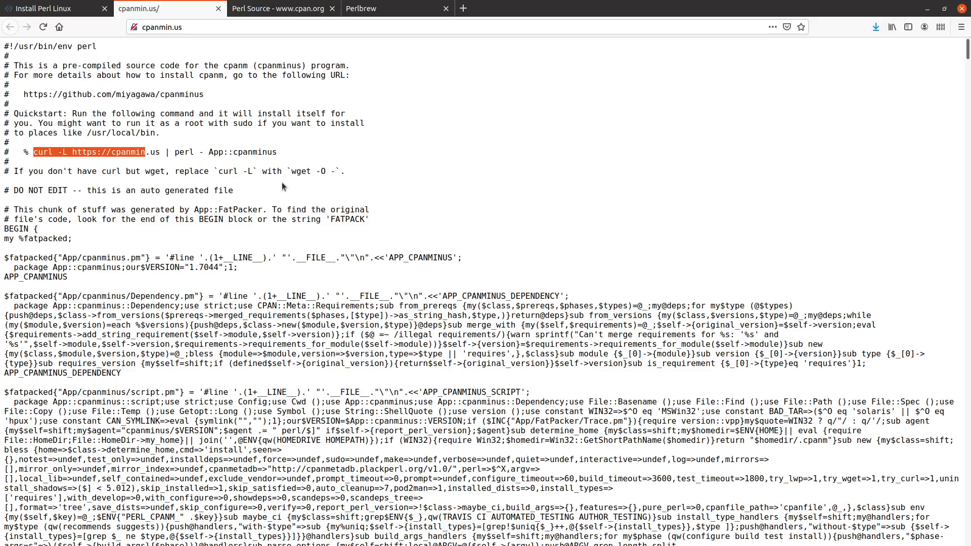
- Load metacpan.org/pod/App::cpanminus in a new tab, then bring the terminal forward
{"action": "type", "text": "met"}
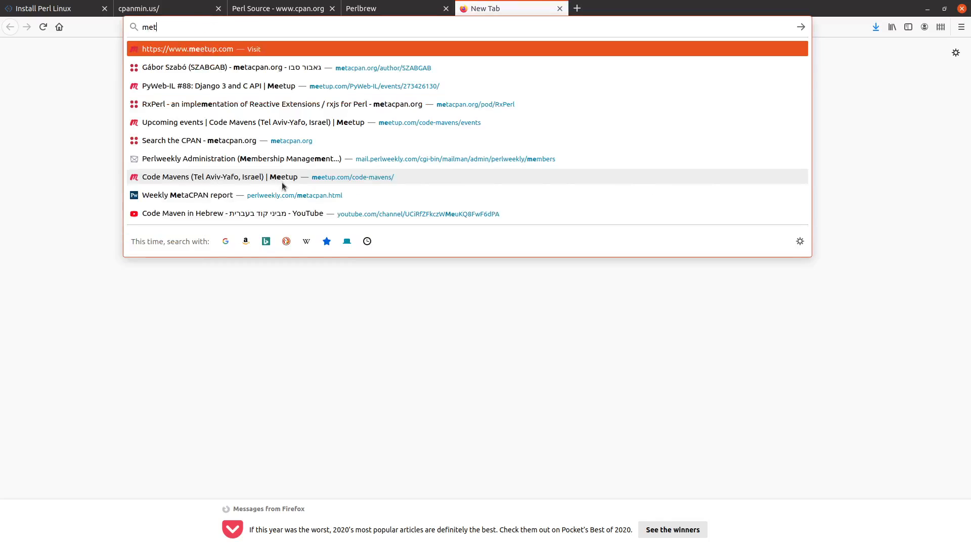
{"action": "type", "text": "metacpan.org/pod/"}
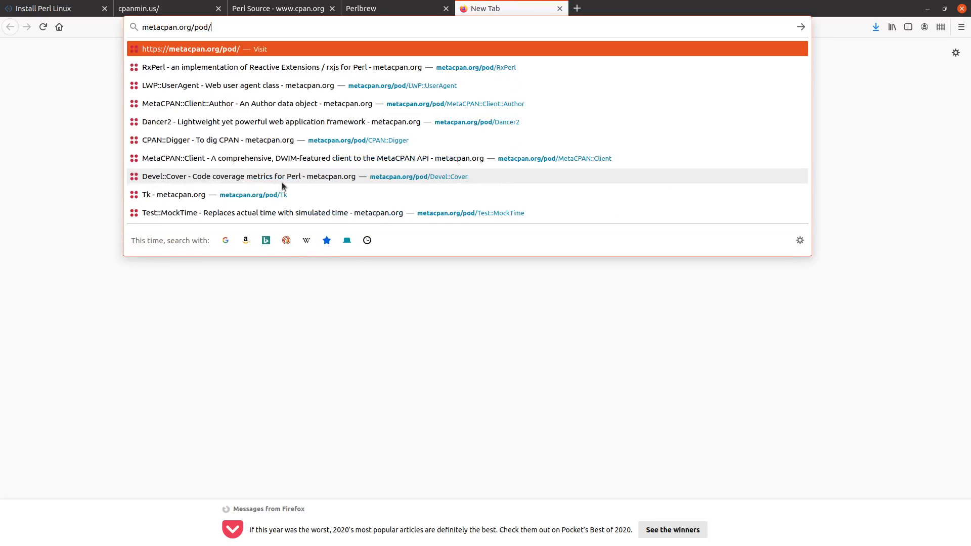
{"action": "key", "text": "Return"}
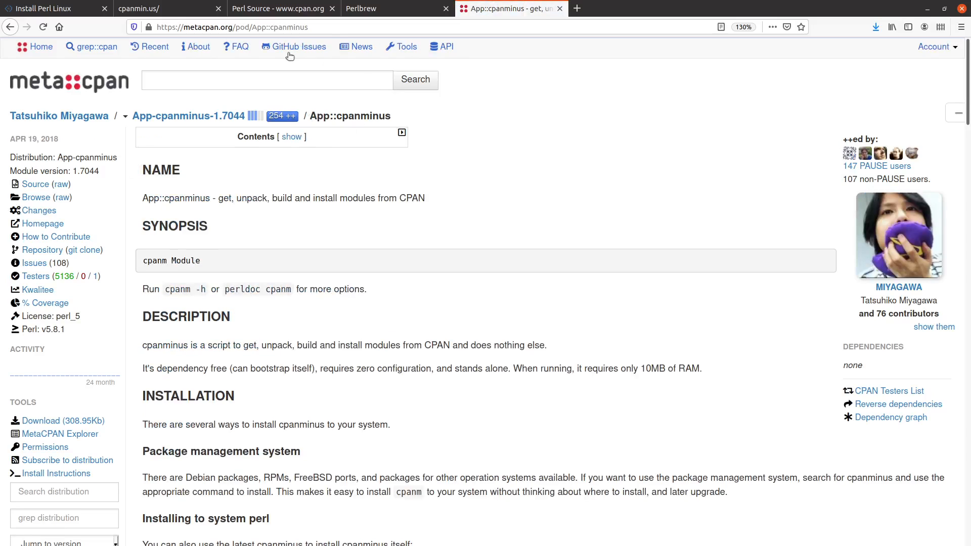
{"action": "mouse_move", "coordinate": [297, 317]}
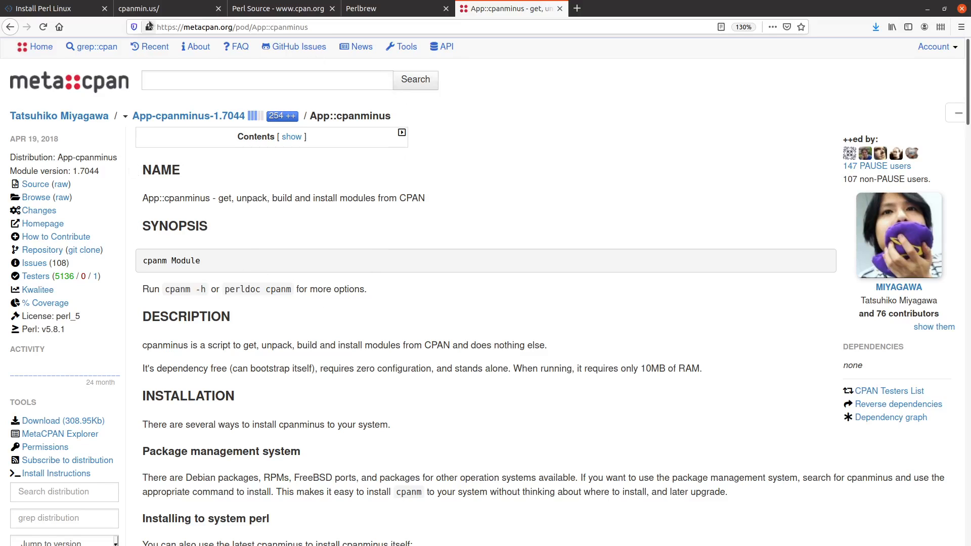
{"action": "left_click", "coordinate": [49, 8]}
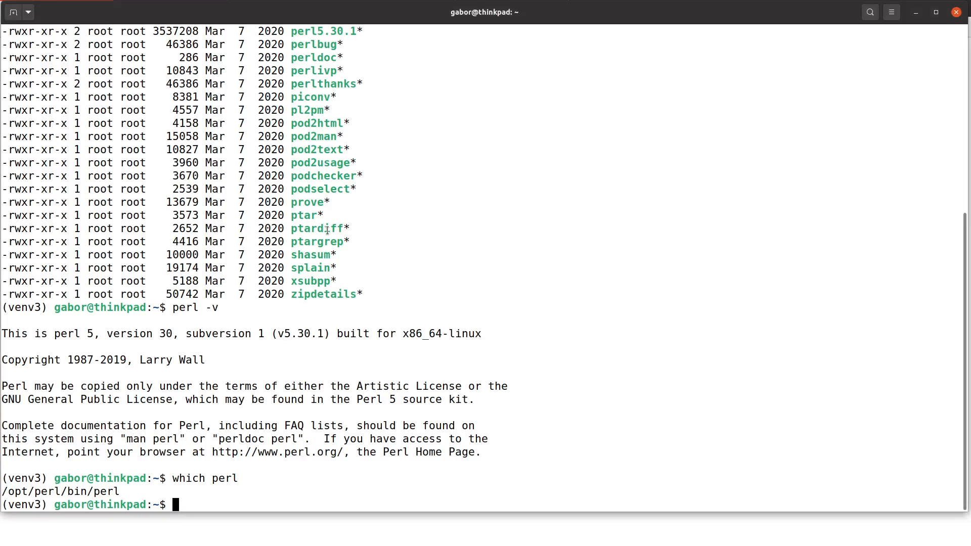
- Run 'which cpanm' to show it lives under ~/perl5/bin, then return to the slide
{"action": "type", "text": "which cpa"}
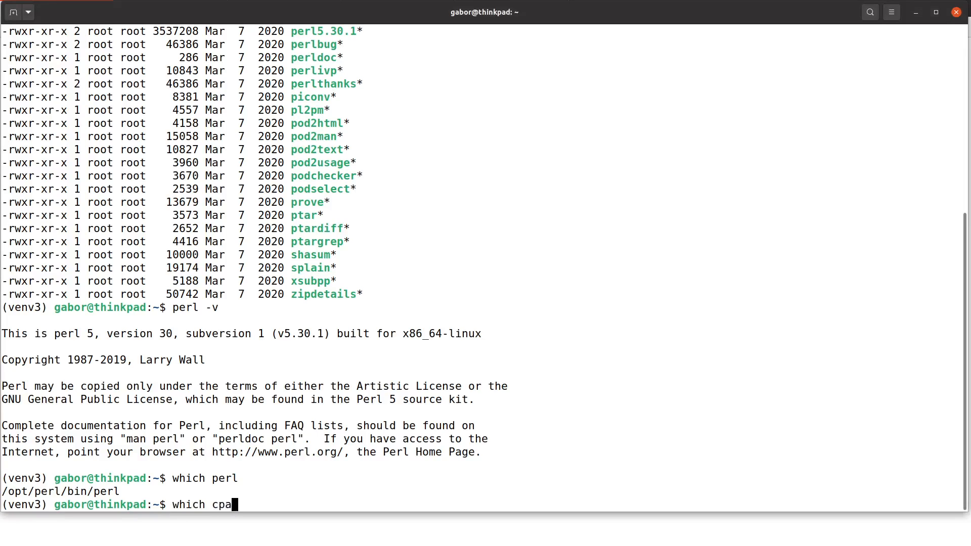
{"action": "key", "text": "Return"}
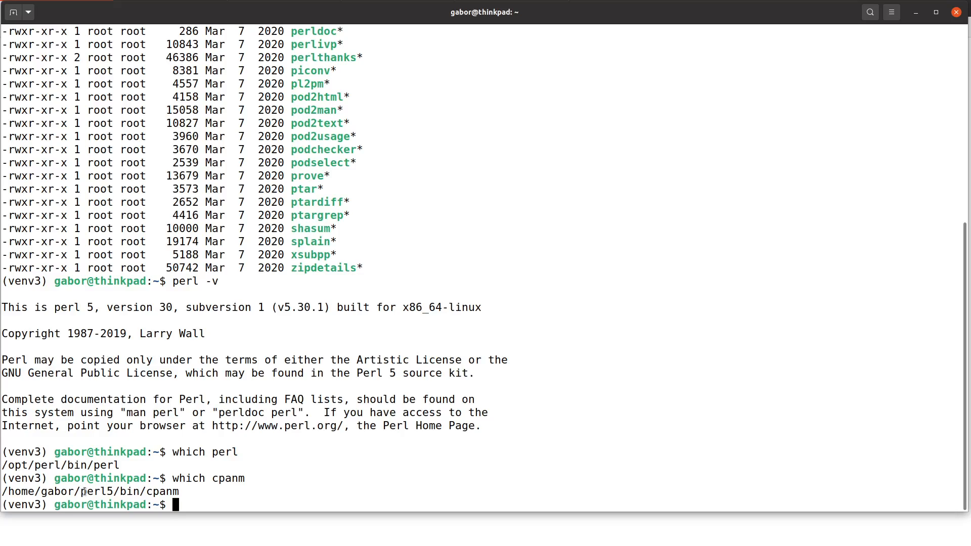
{"action": "double_click", "coordinate": [97, 491]}
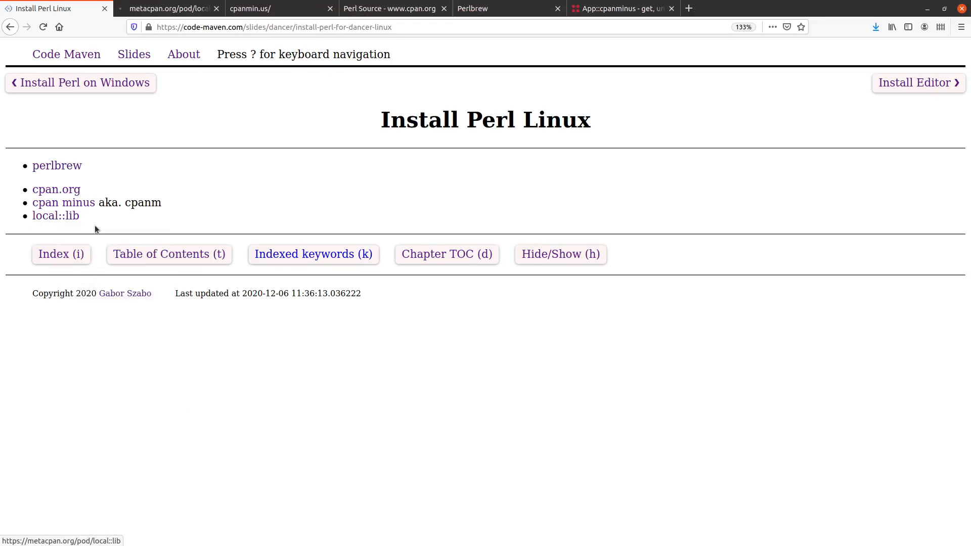
- Follow the local::lib link on the Install Perl Linux slide to its MetaCPAN page
{"action": "left_click", "coordinate": [55, 216]}
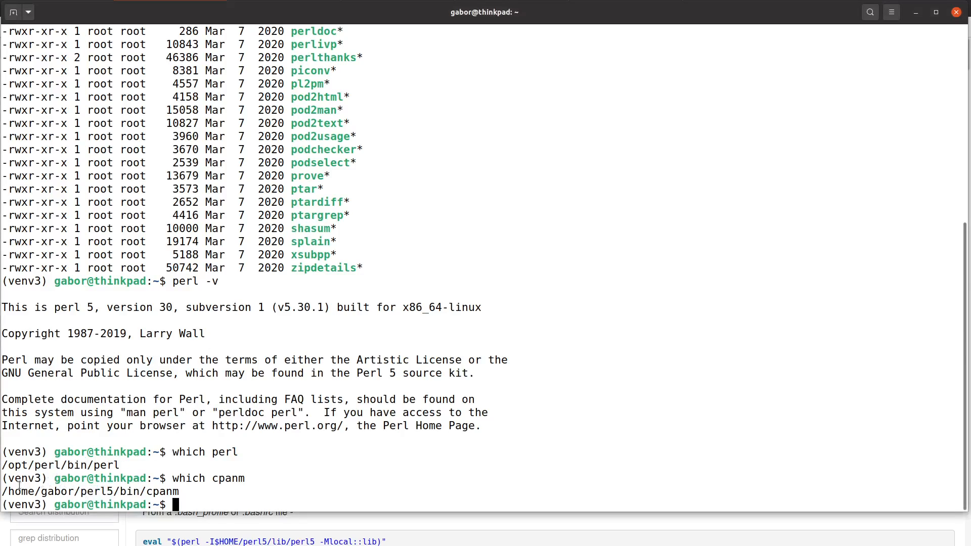
- Highlight the home perl5 directory in cpanm's path and type 'cpanm Dancer2' at the prompt
{"action": "double_click", "coordinate": [56, 491]}
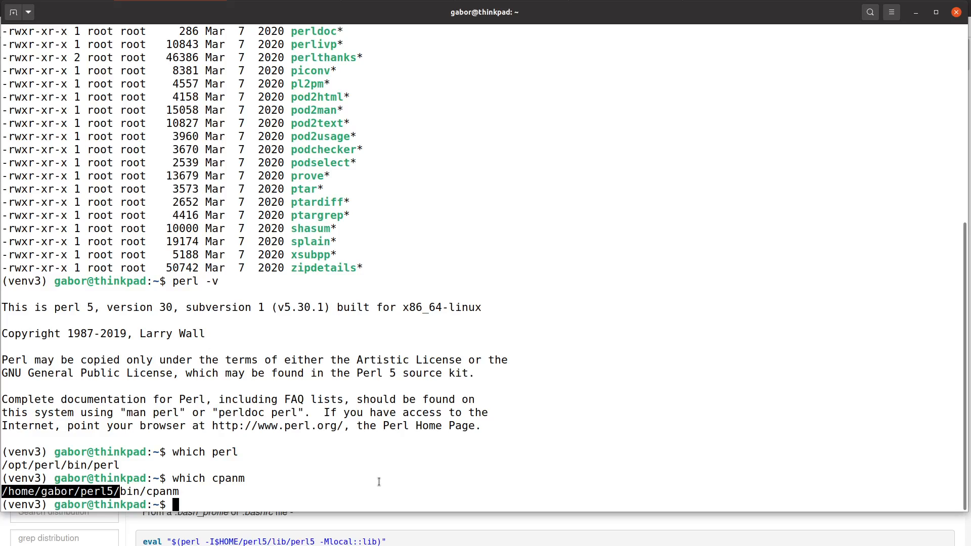
{"action": "type", "text": "copa"}
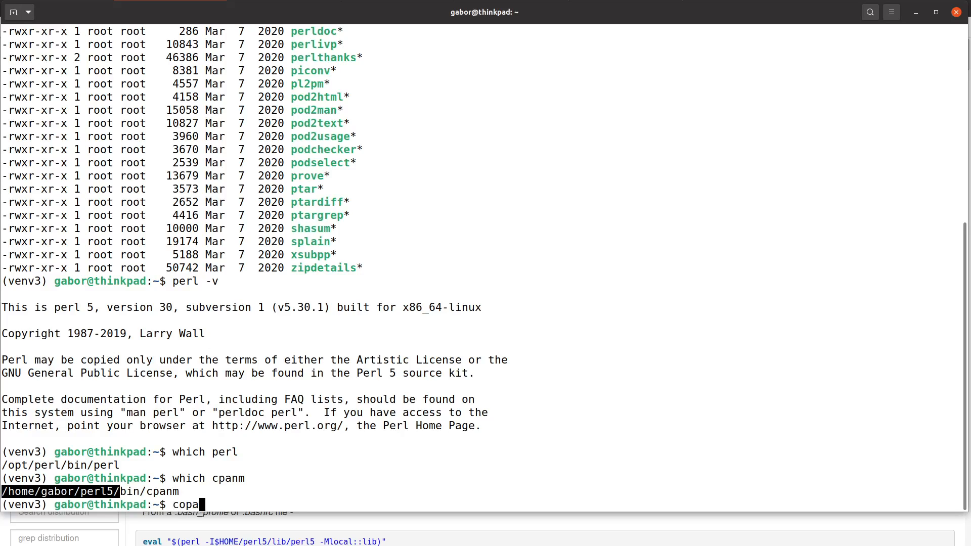
{"action": "type", "text": "cpanm"}
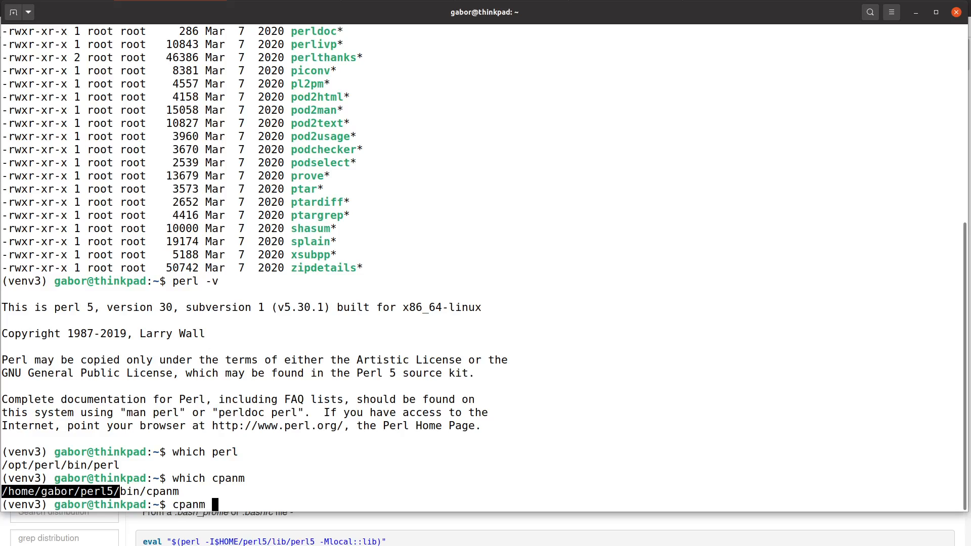
{"action": "type", "text": "Dancer2"}
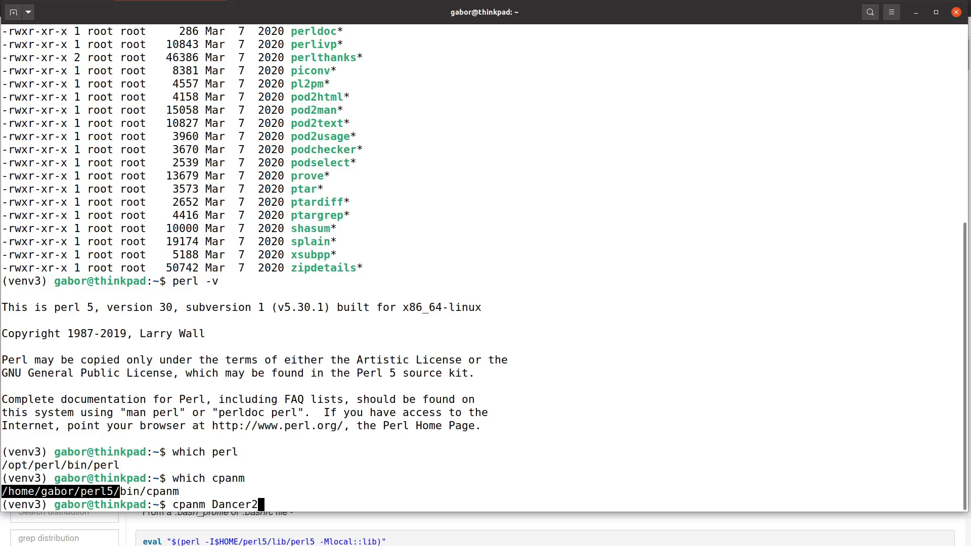